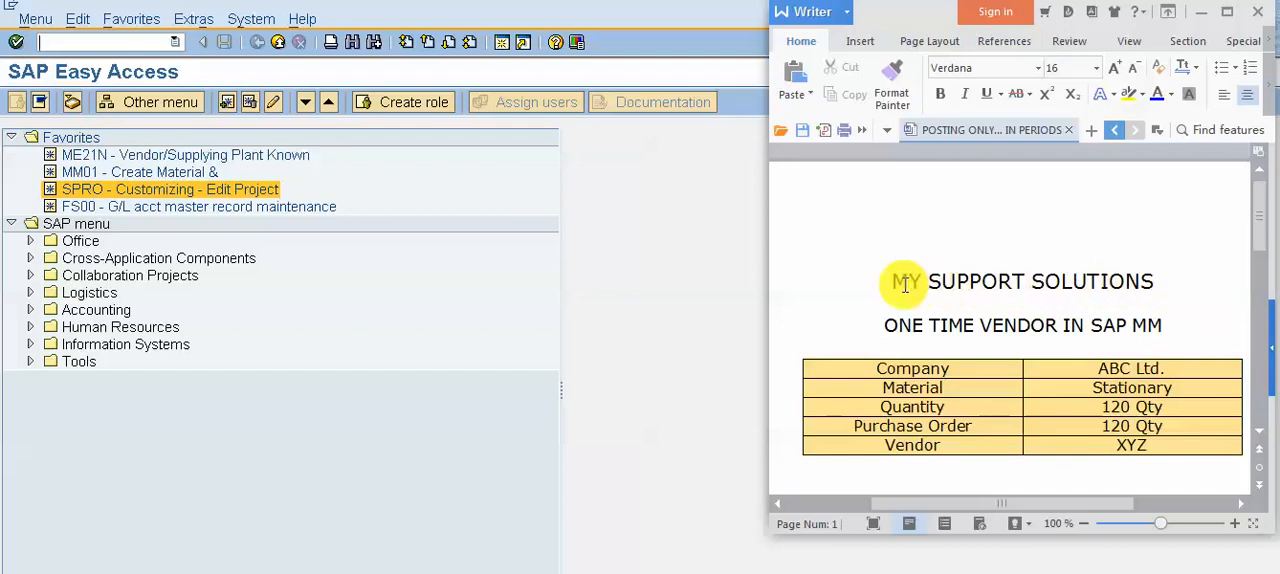
mouse_move(976, 280)
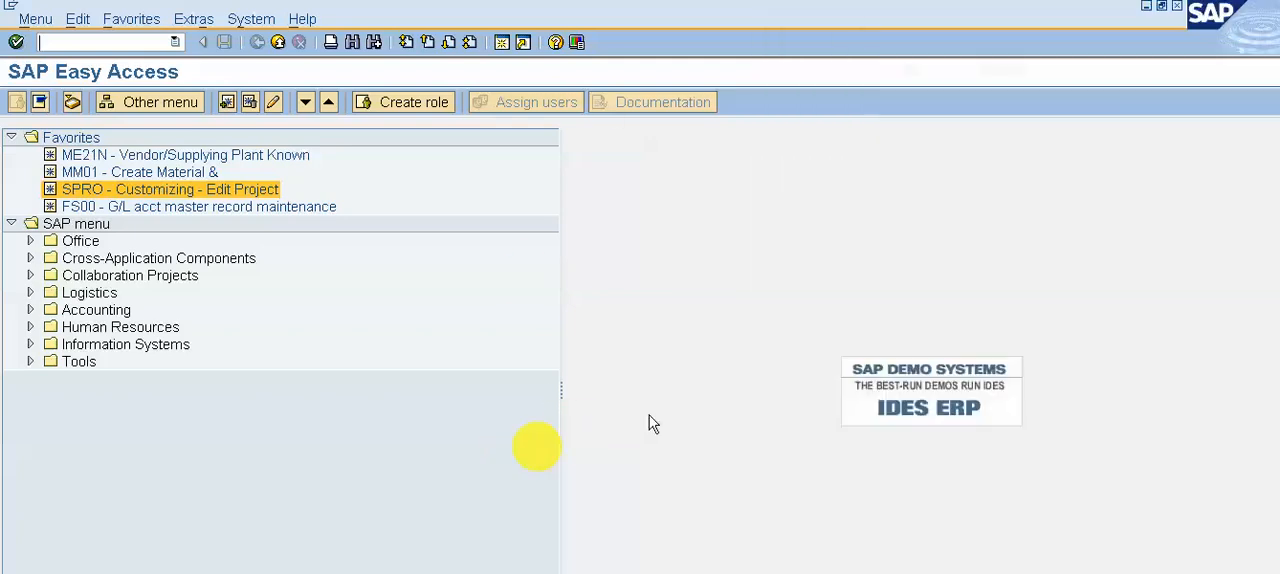
Start customizing with SPRO and enter the SAP Reference IMG
type("s")
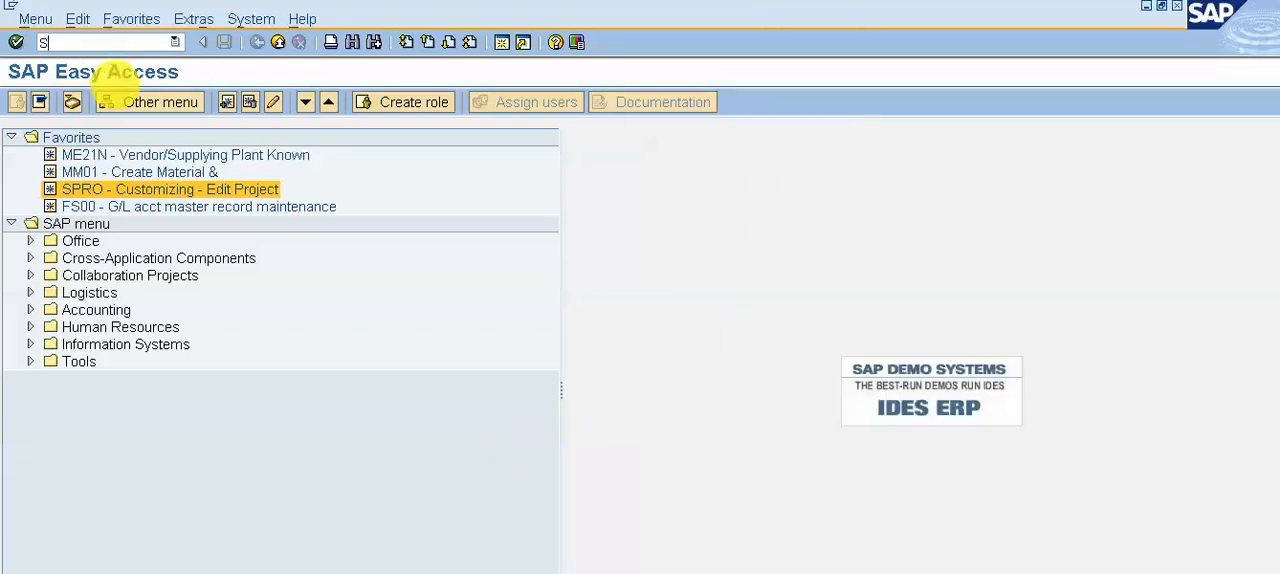
type("PRO")
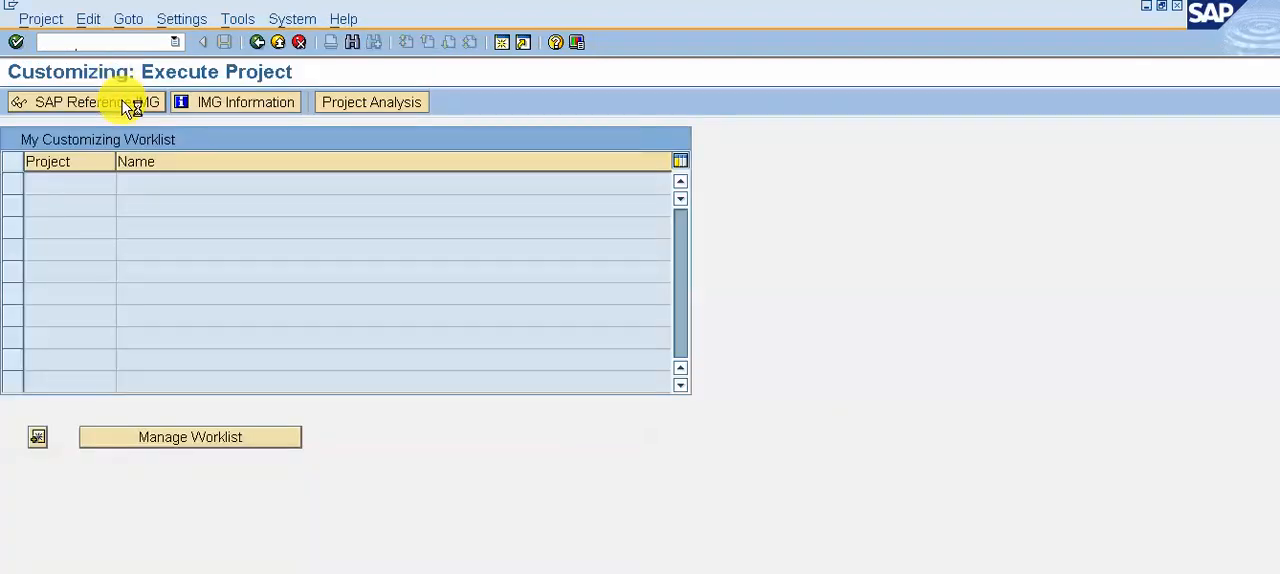
left_click(80, 100)
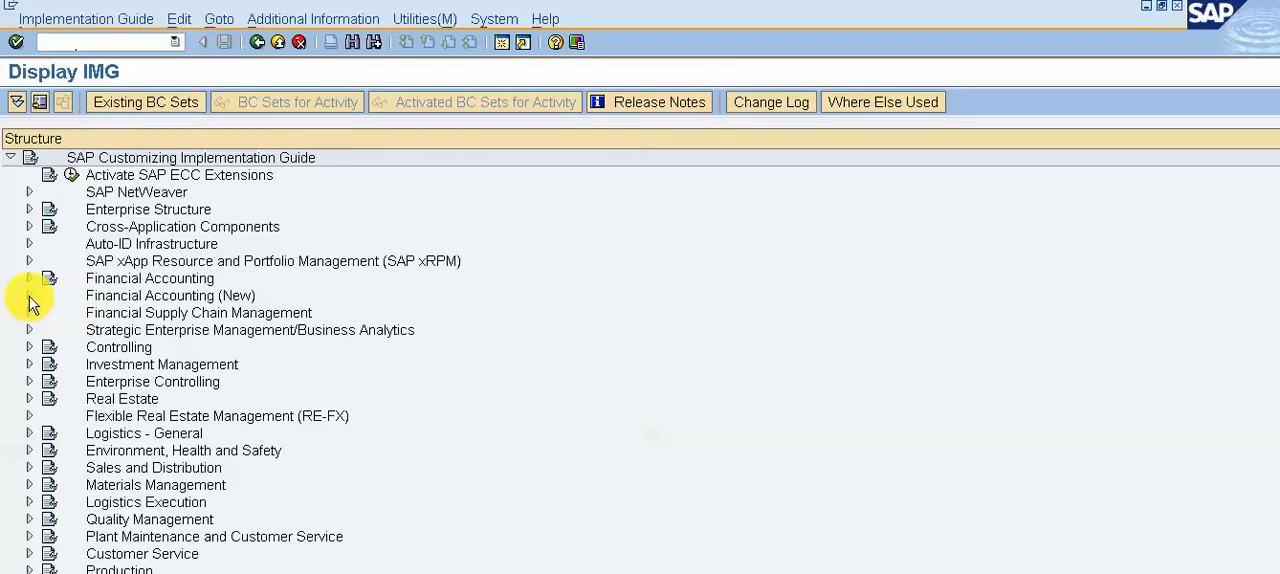
Expand Financial Accounting (New) > AR/AP > Vendor Accounts > Master Data > Preparations
left_click(28, 296)
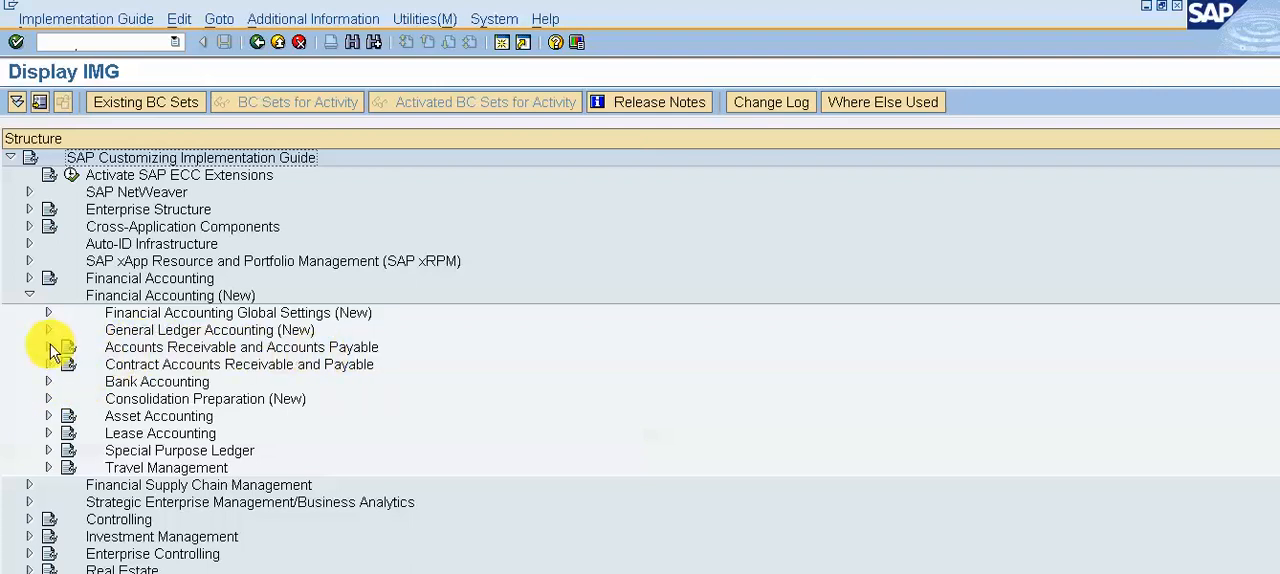
left_click(48, 348)
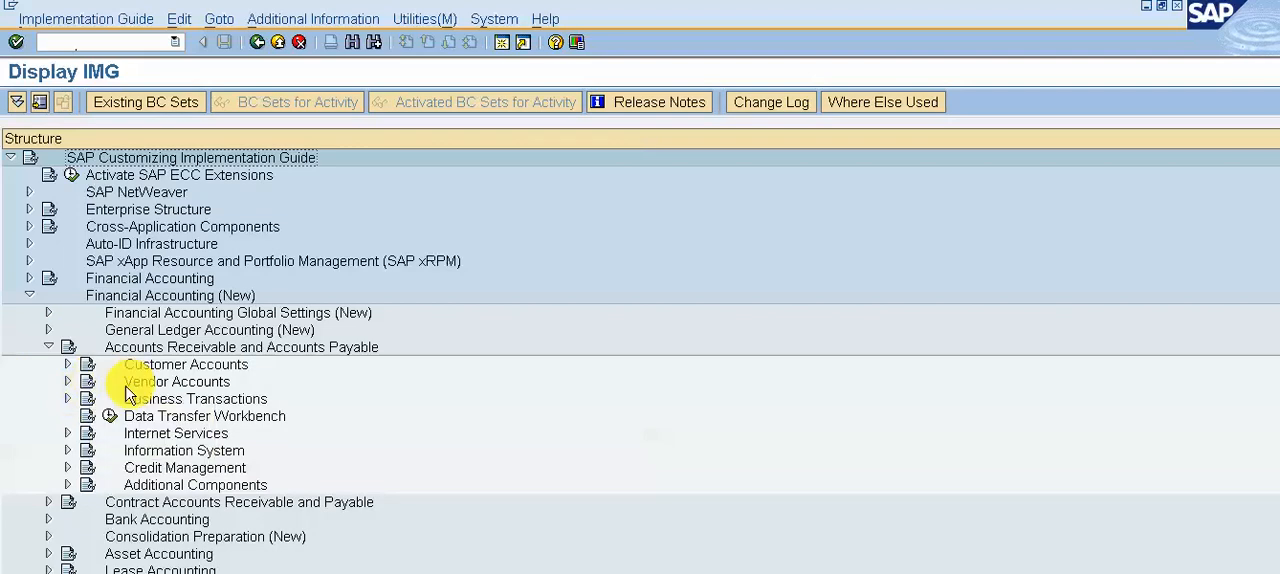
left_click(68, 380)
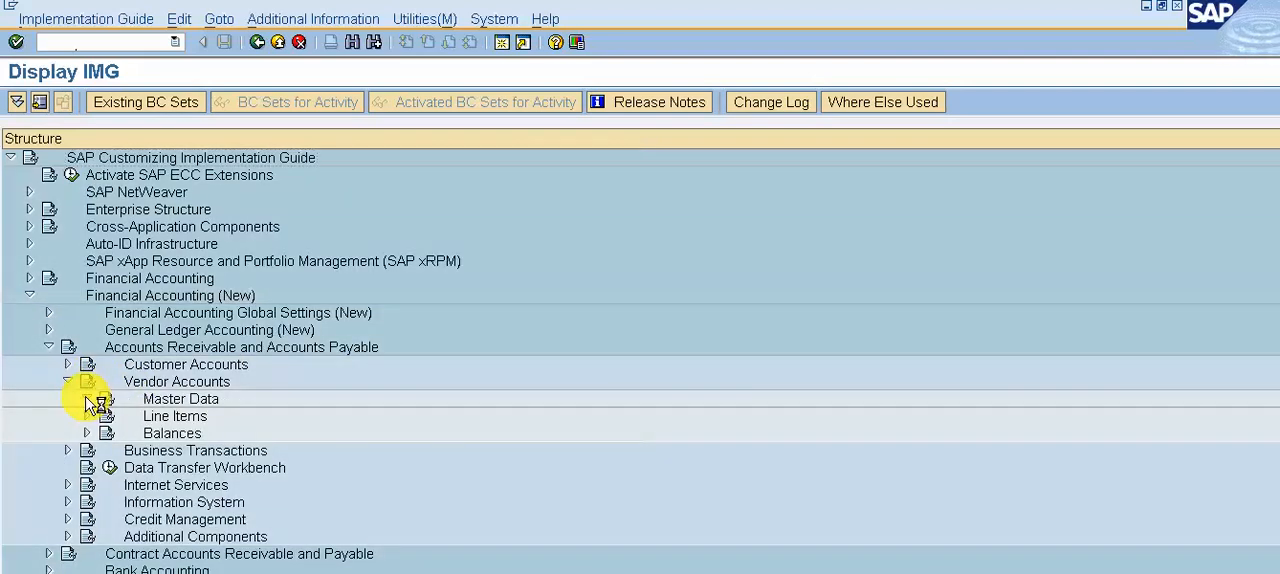
left_click(84, 400)
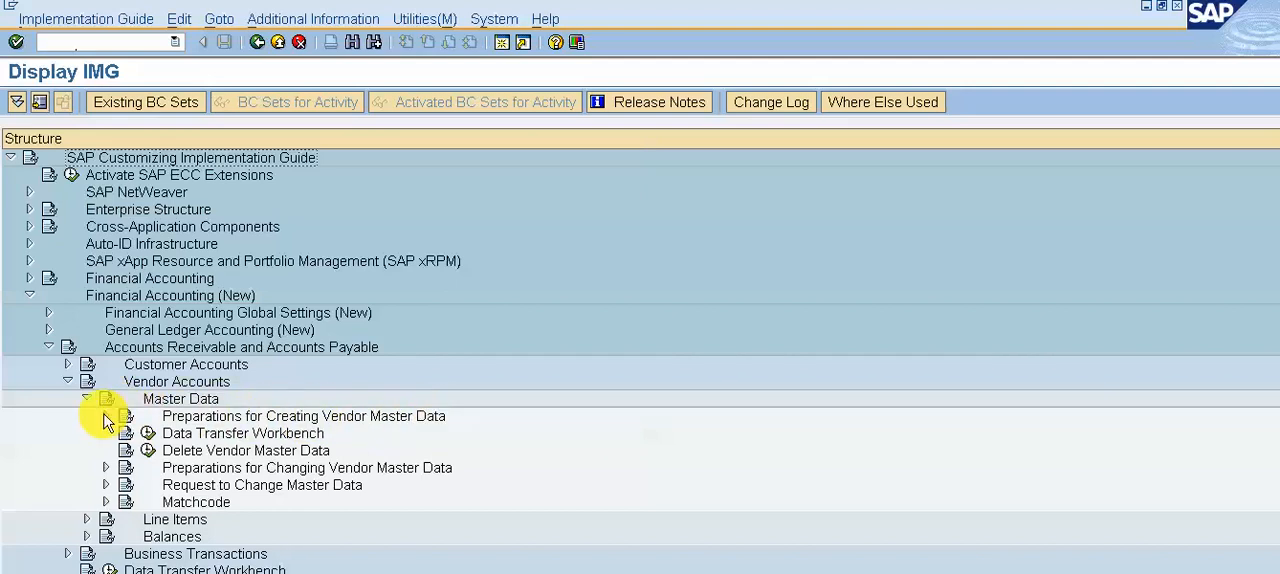
left_click(106, 416)
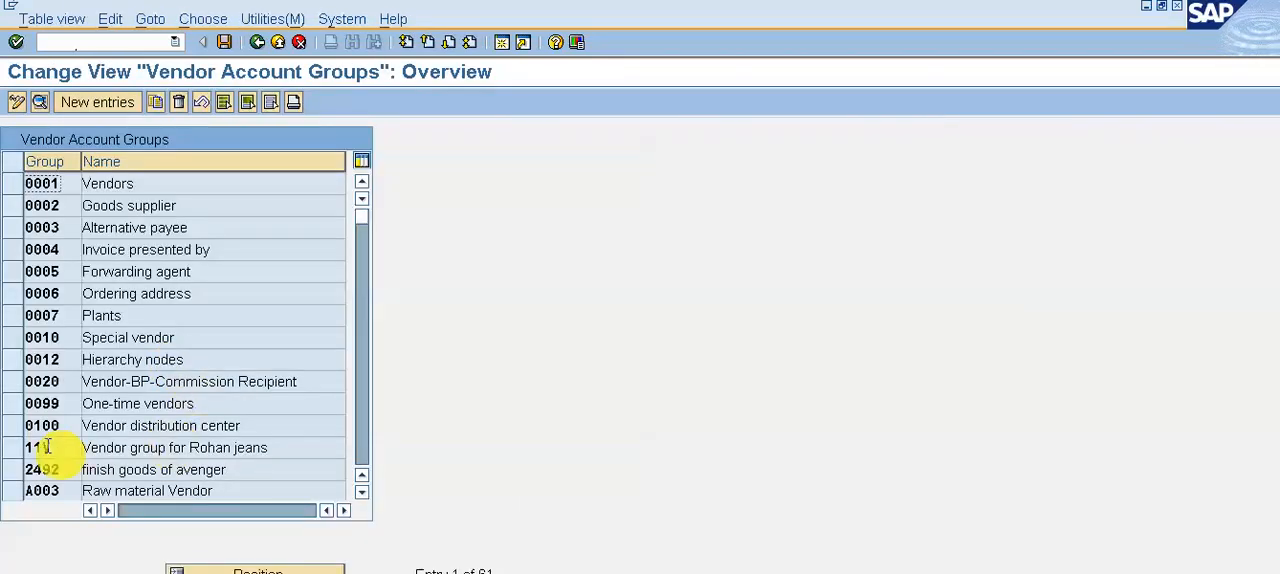
Select one-time vendors group 0099 and start a new entry with account group T13
left_click(42, 404)
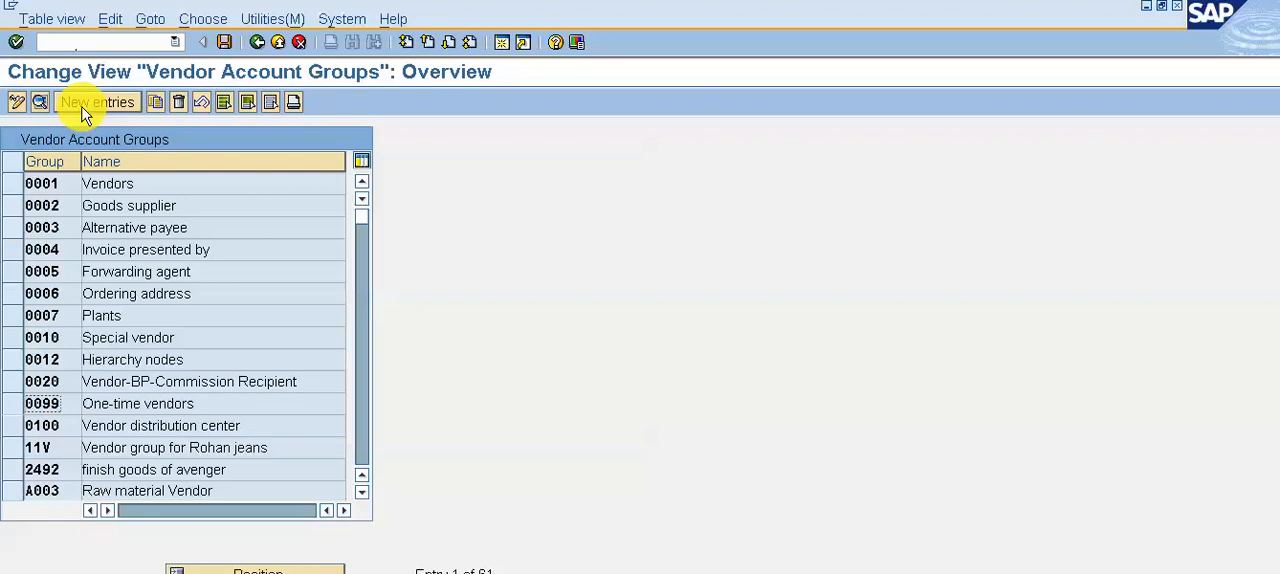
mouse_move(96, 102)
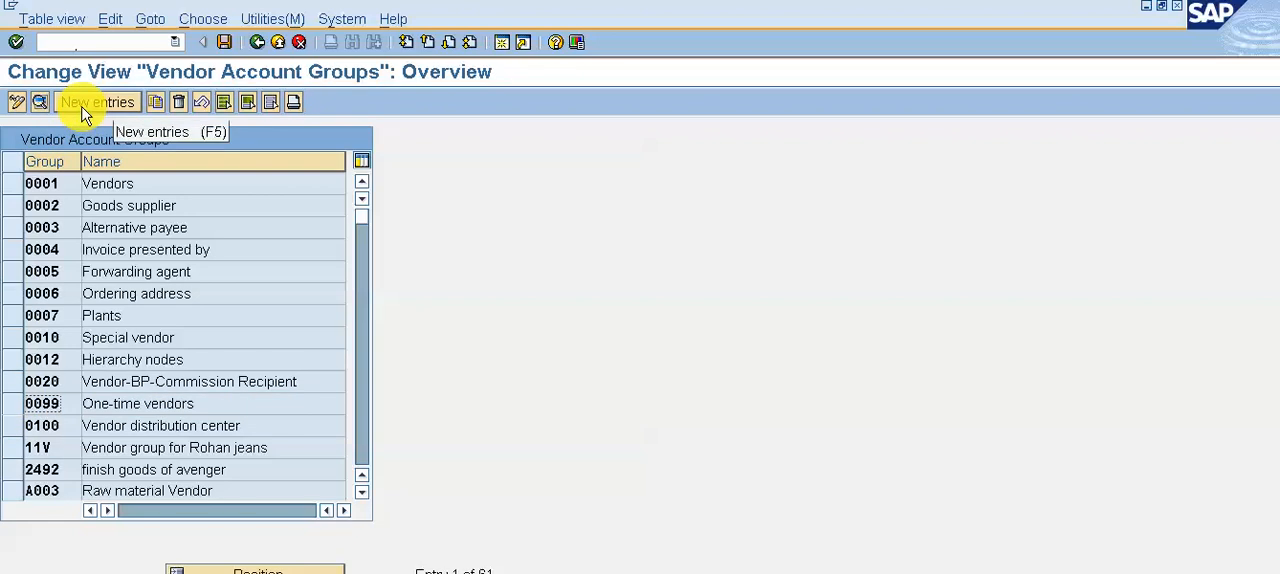
left_click(96, 102)
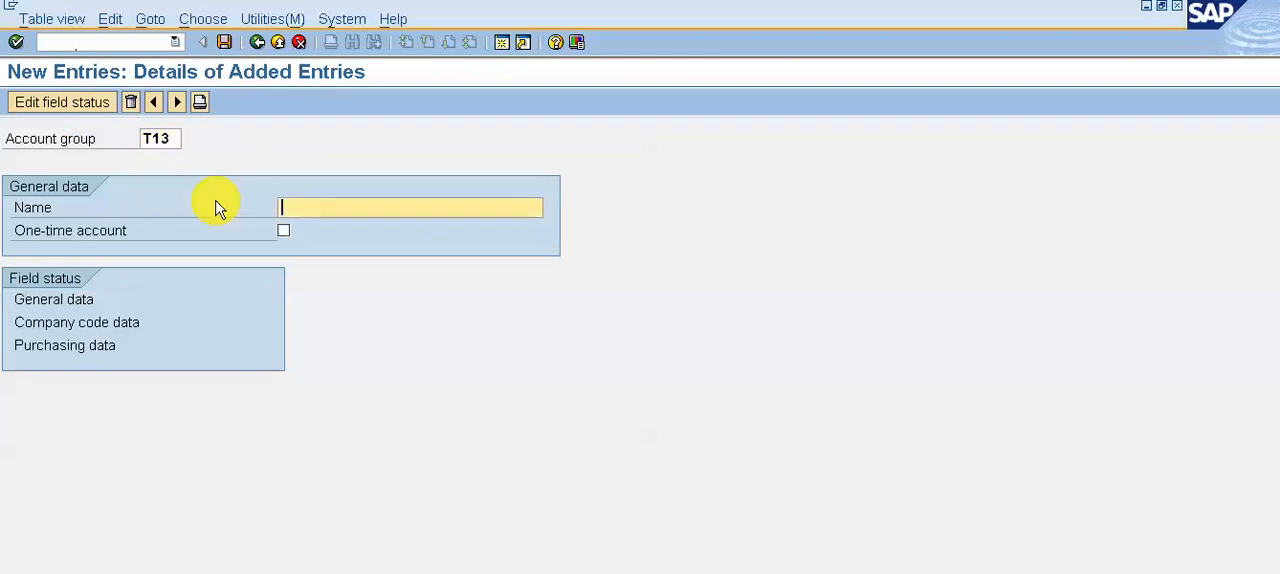
Name T13 ONE TIME VENDOR AC GROUP NEW, flag it one-time, and enter its General data field statuses
type("O")
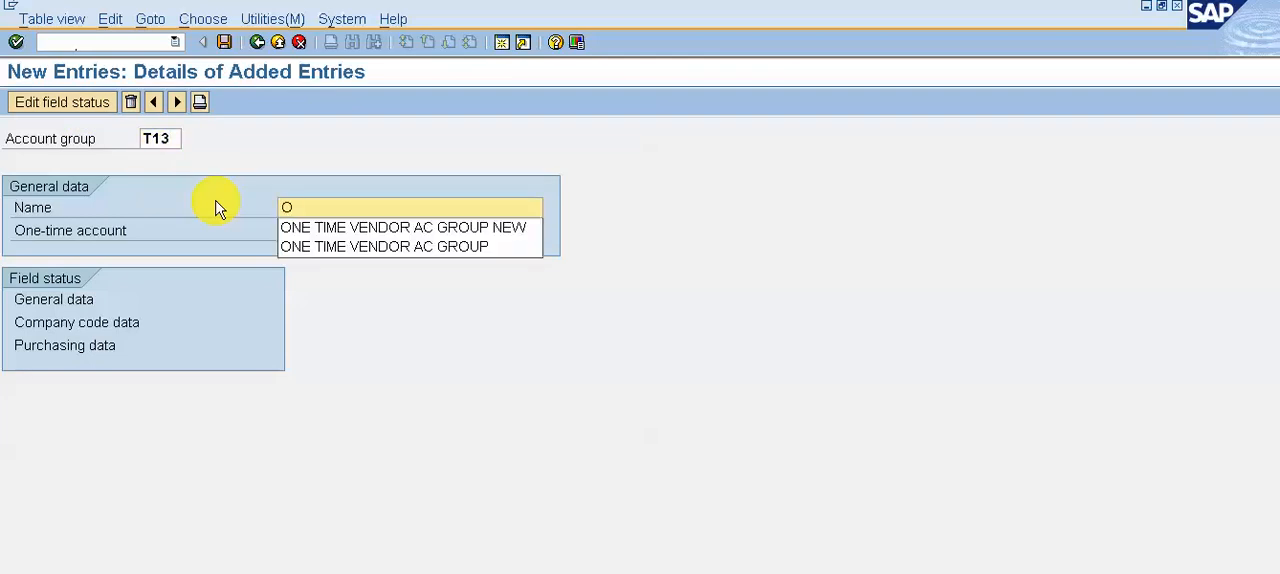
left_click(404, 228)
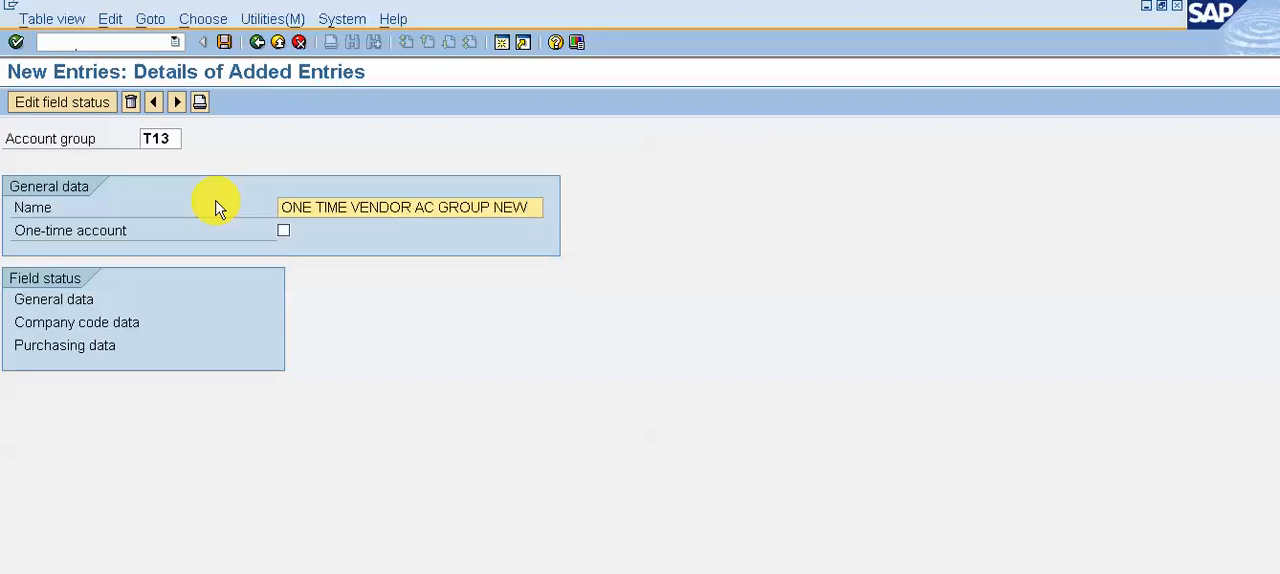
left_click(284, 230)
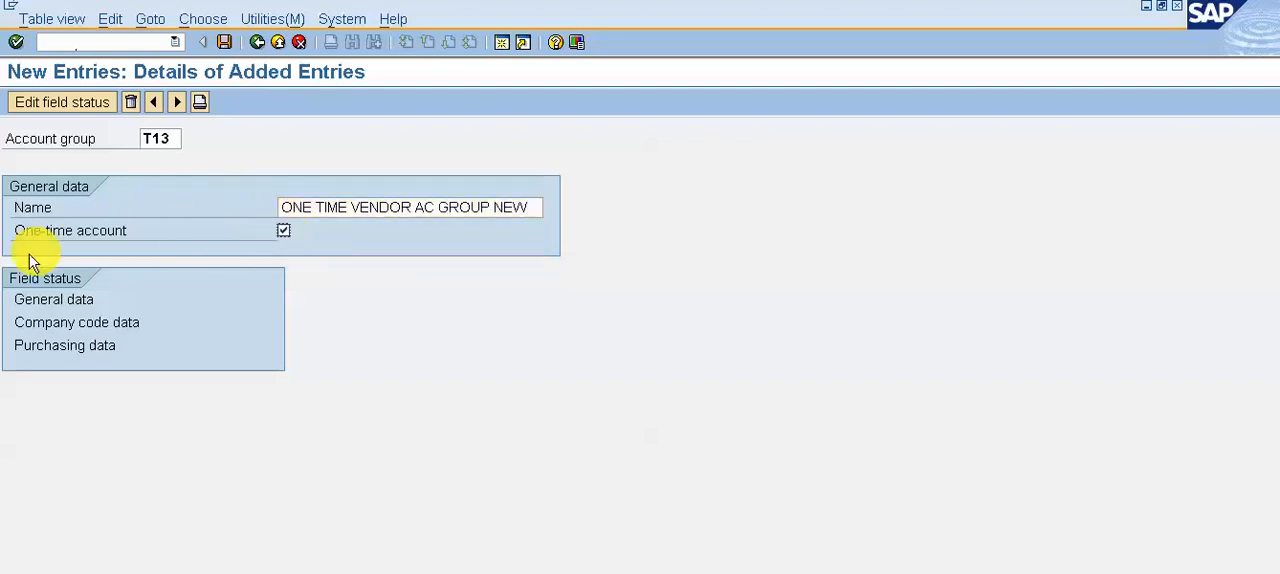
left_click(284, 230)
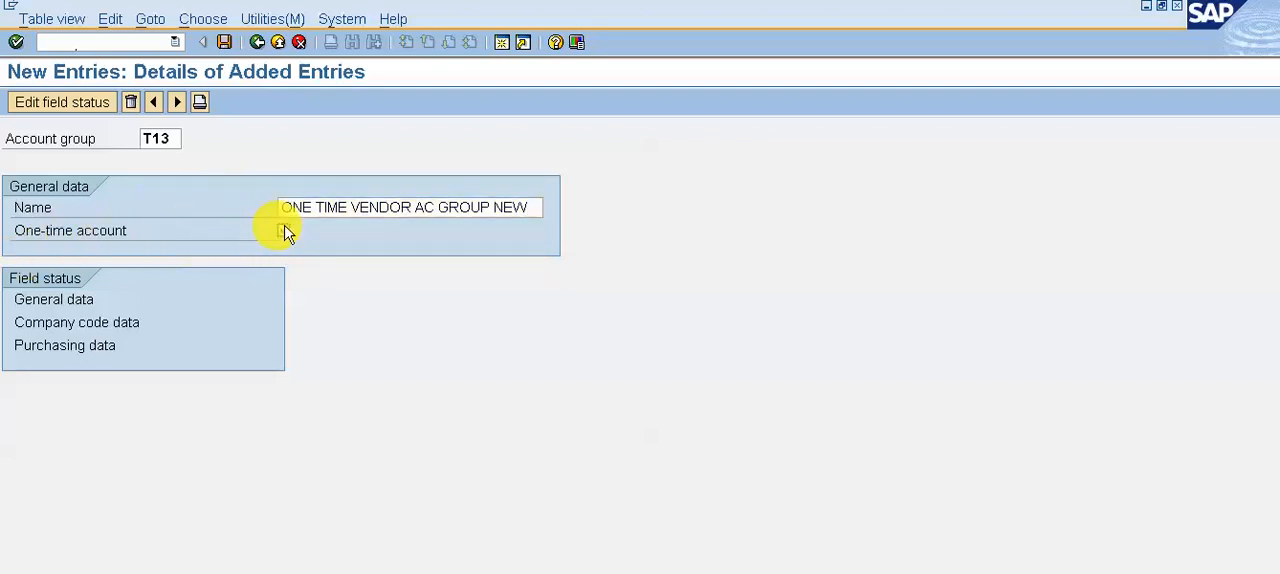
left_click(284, 230)
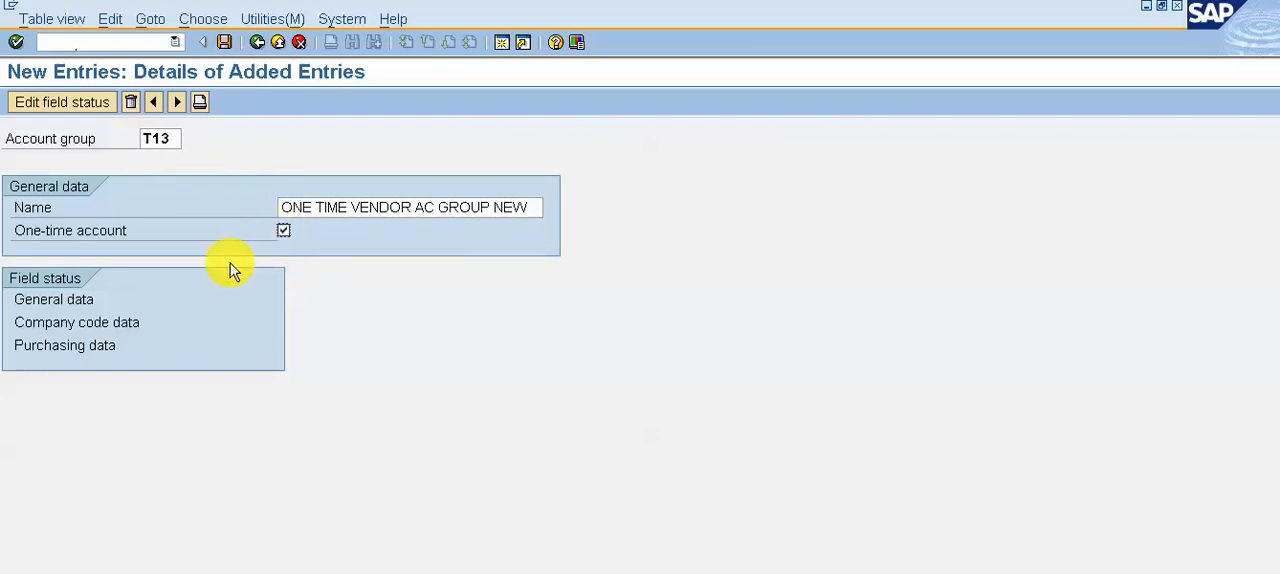
left_click(54, 300)
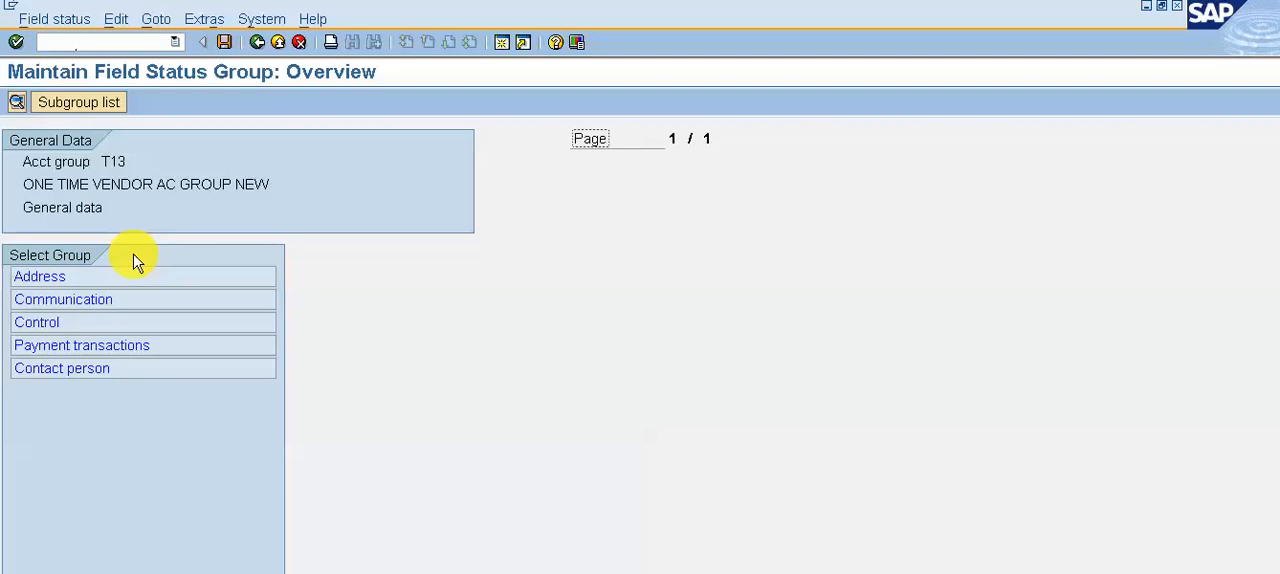
mouse_move(68, 288)
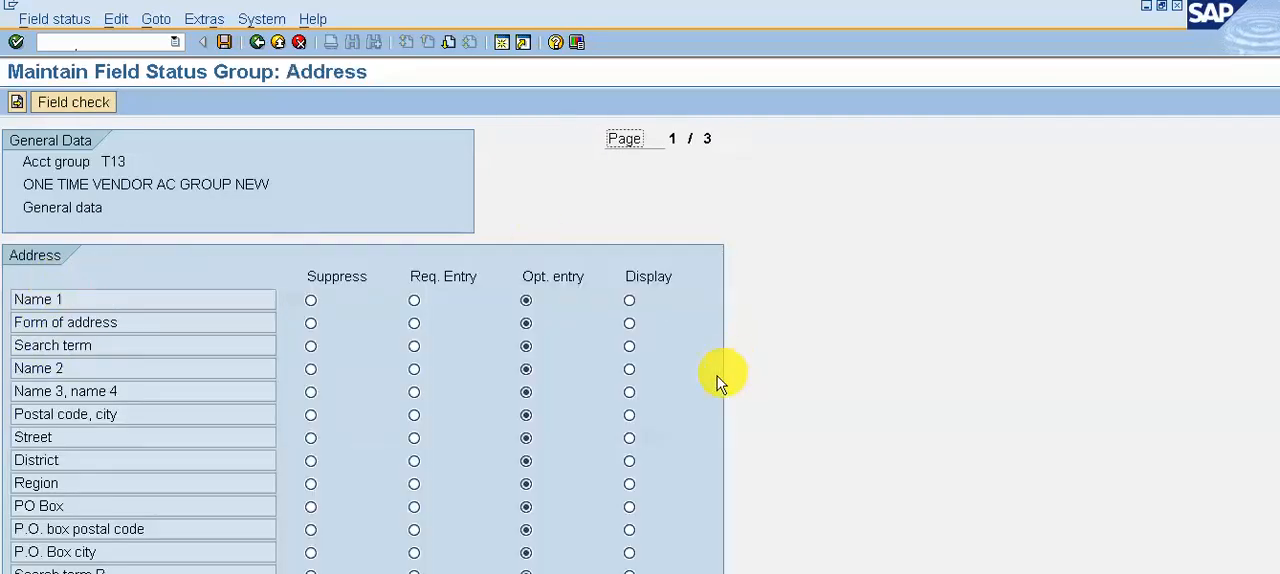
mouse_move(332, 290)
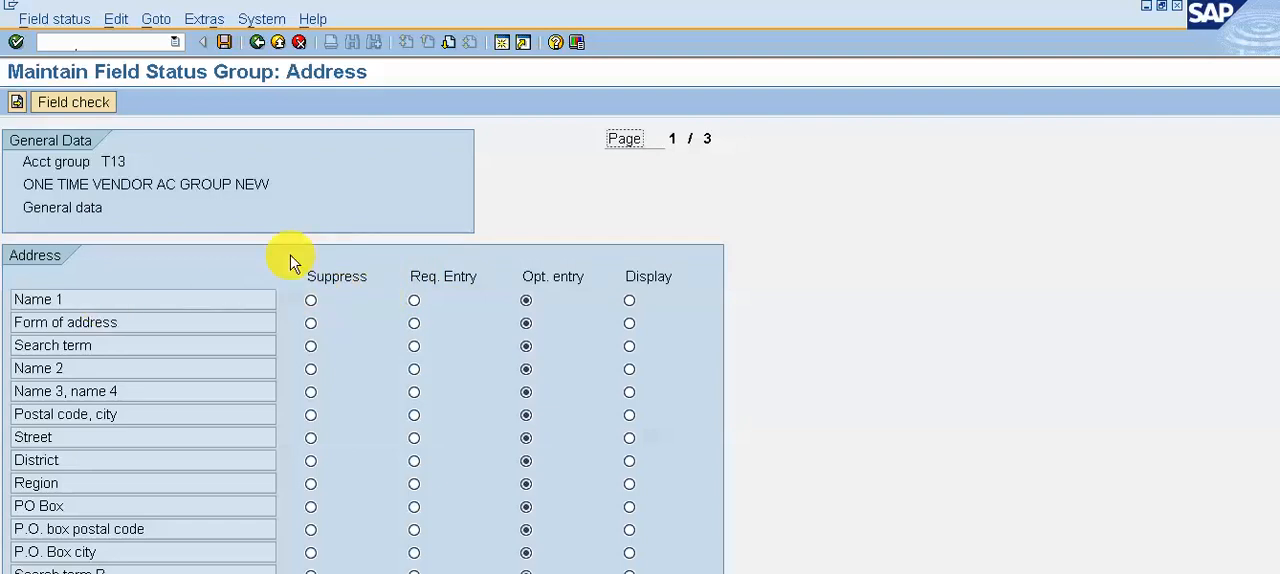
mouse_move(310, 284)
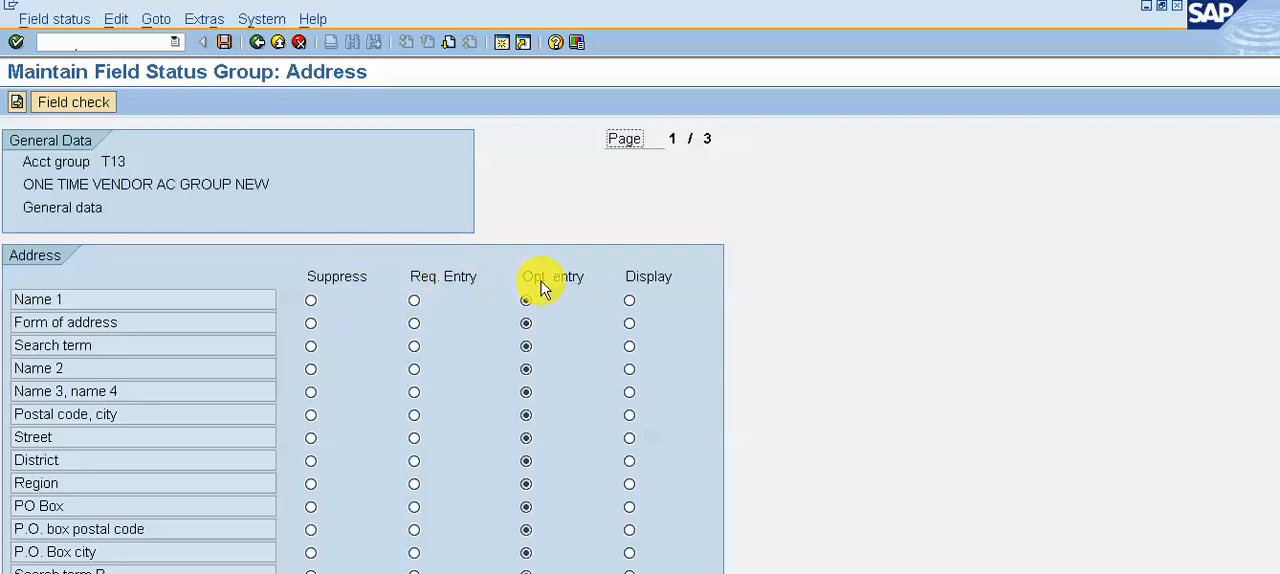
mouse_move(676, 280)
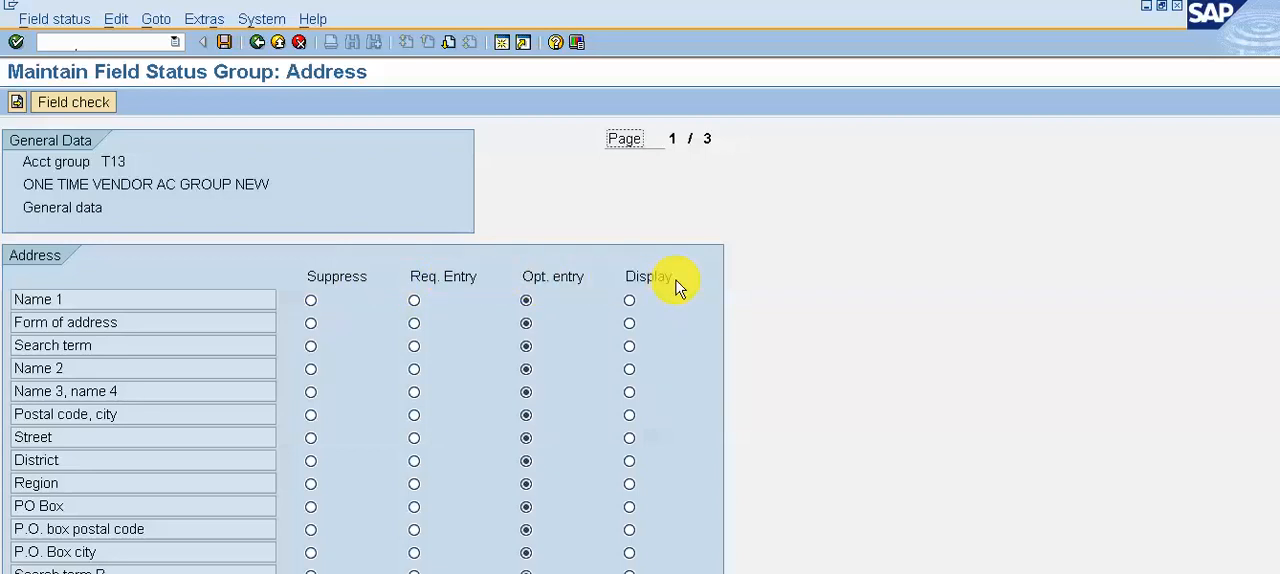
mouse_move(58, 352)
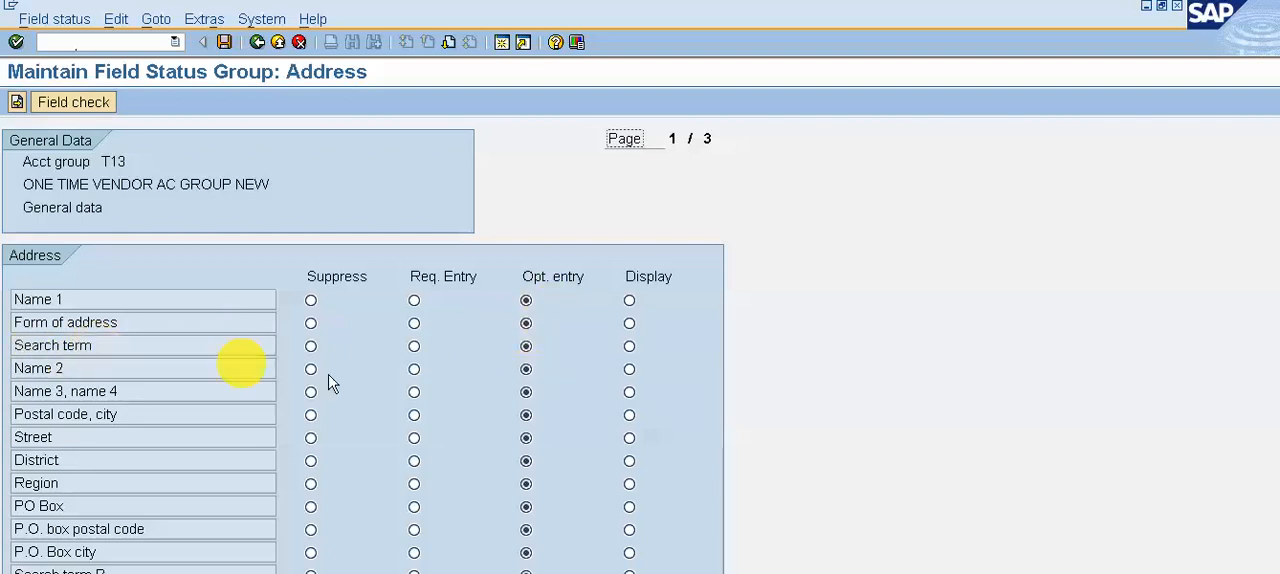
Set the address Search term to Req. Entry for group T13
left_click(414, 346)
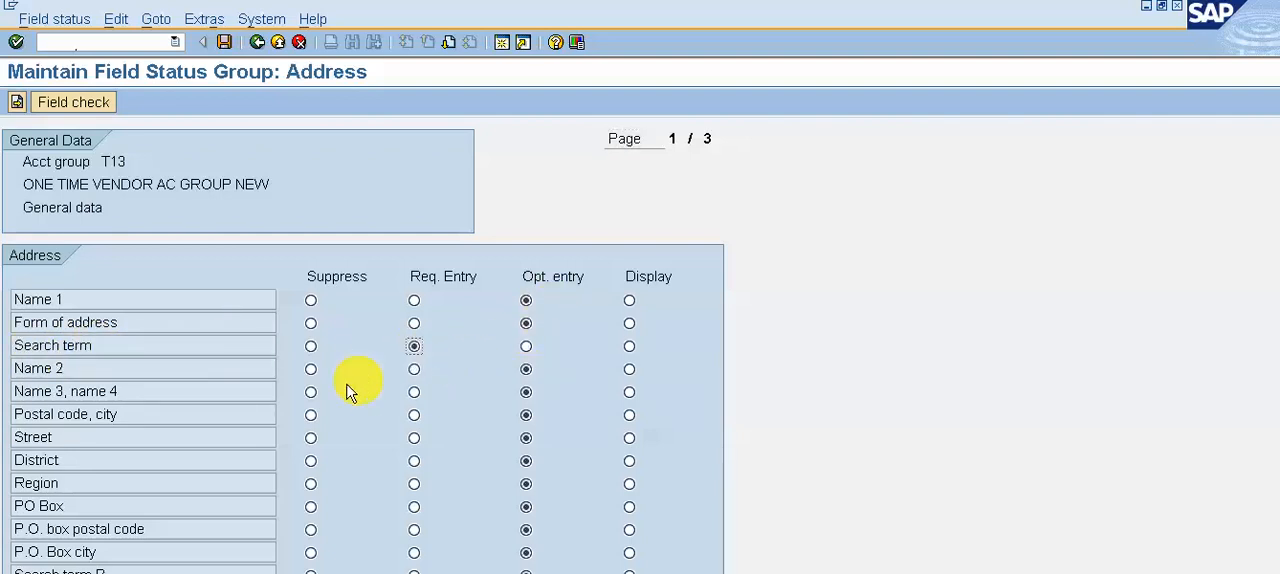
mouse_move(340, 390)
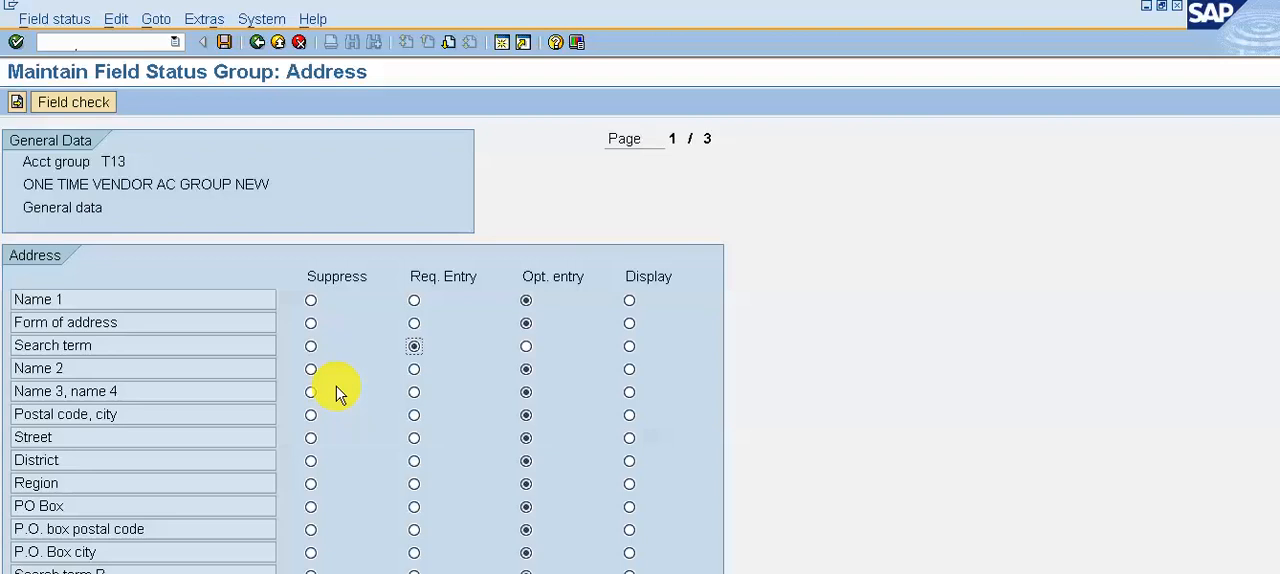
left_click(414, 346)
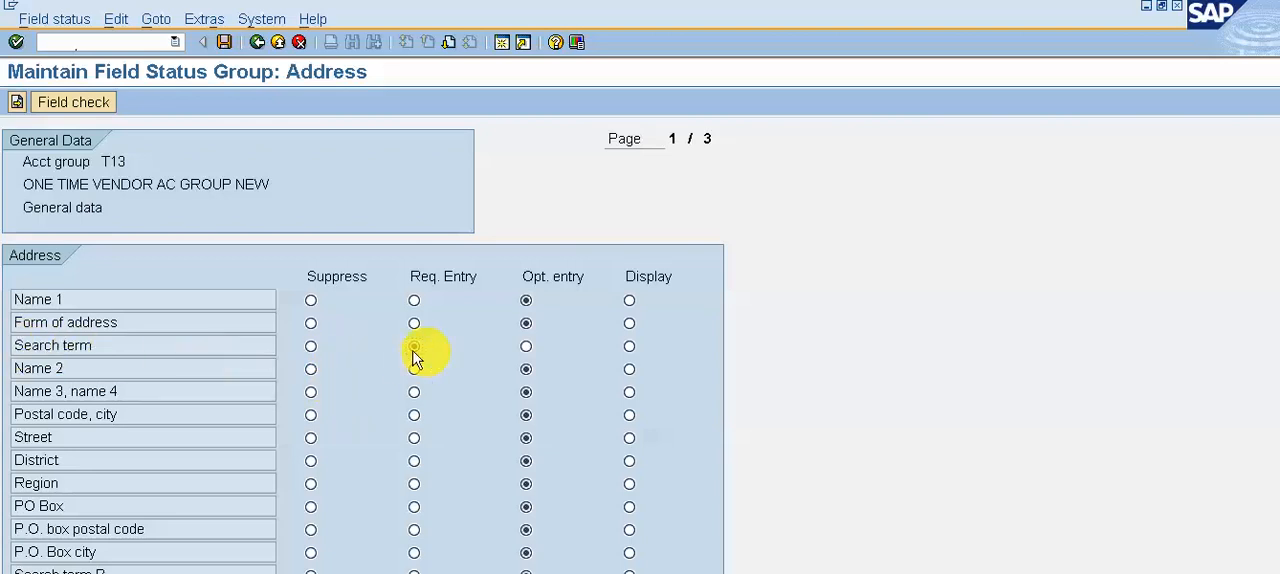
left_click(414, 346)
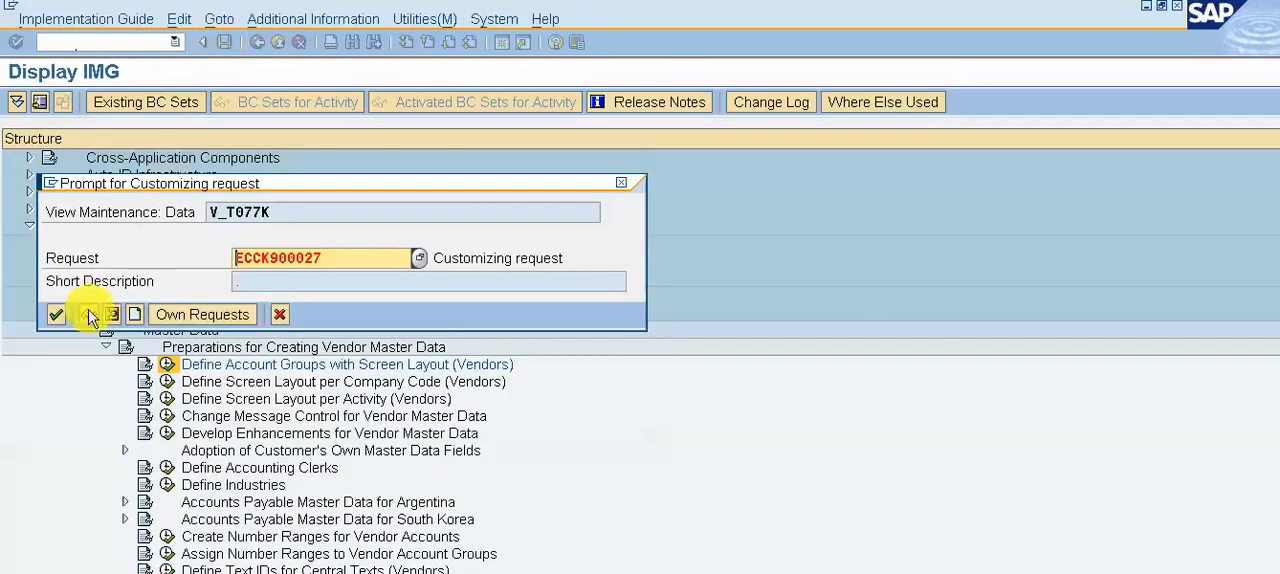
Confirm customizing request ECCK900027 and save account group T13
left_click(56, 314)
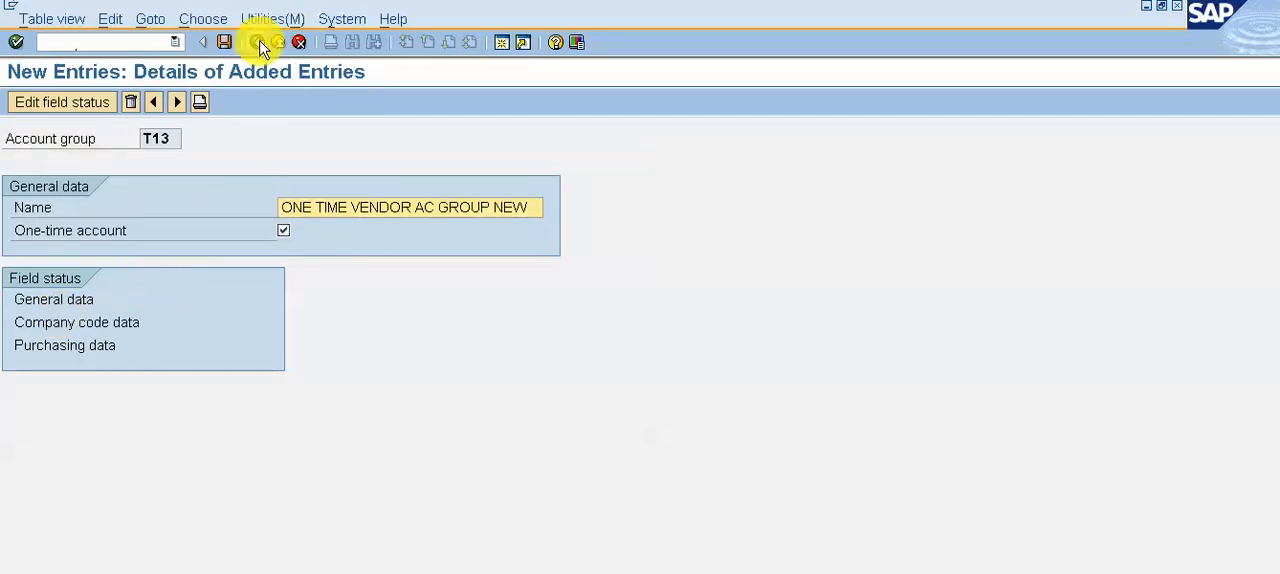
left_click(256, 42)
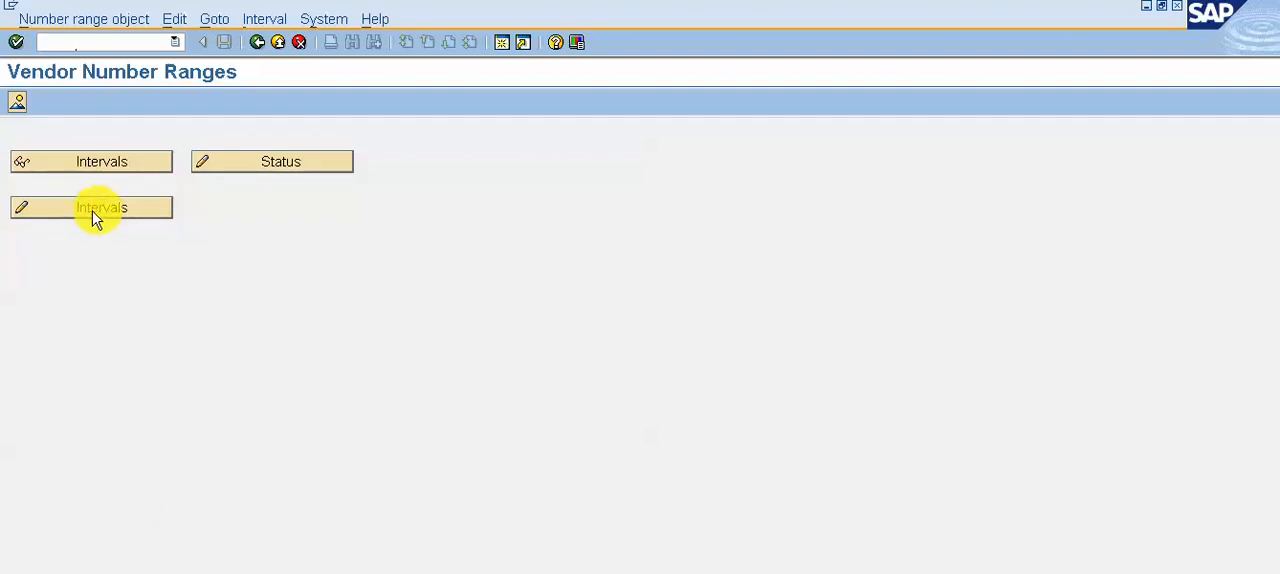
Display the vendor number range intervals, then go to Assign Number Ranges to Vendor Account Groups
left_click(92, 208)
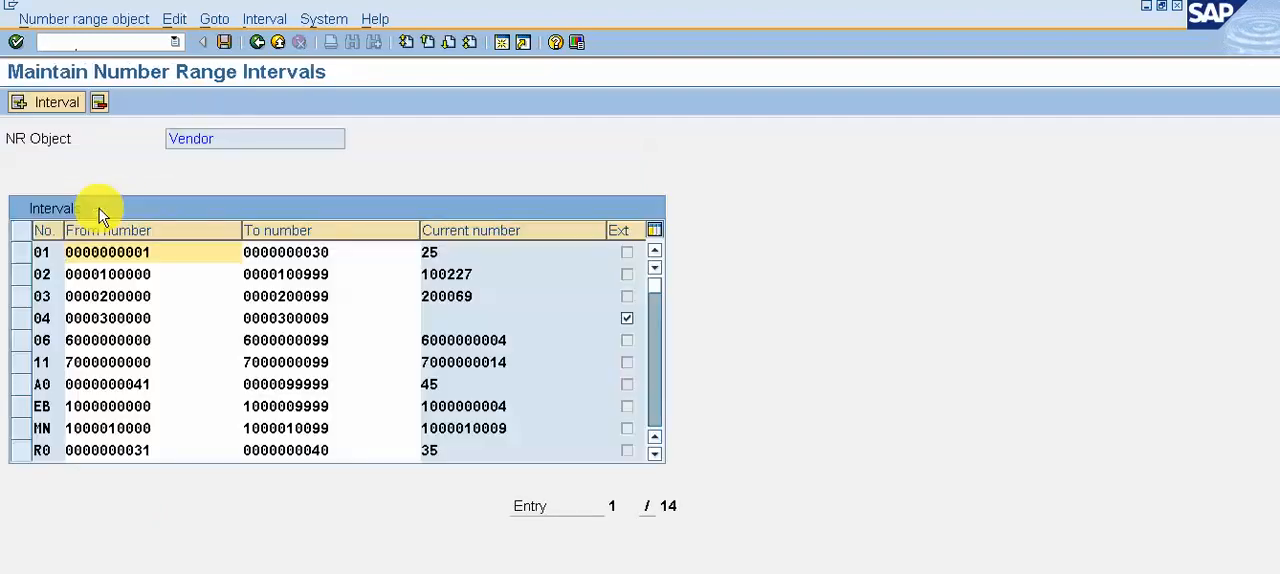
mouse_move(96, 148)
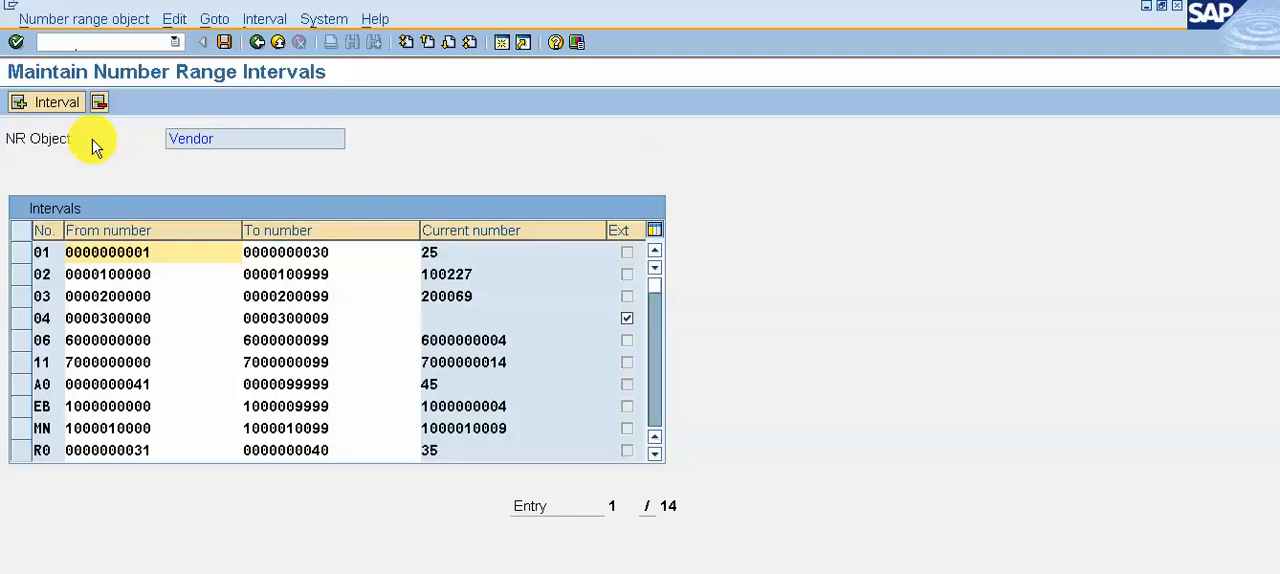
mouse_move(56, 102)
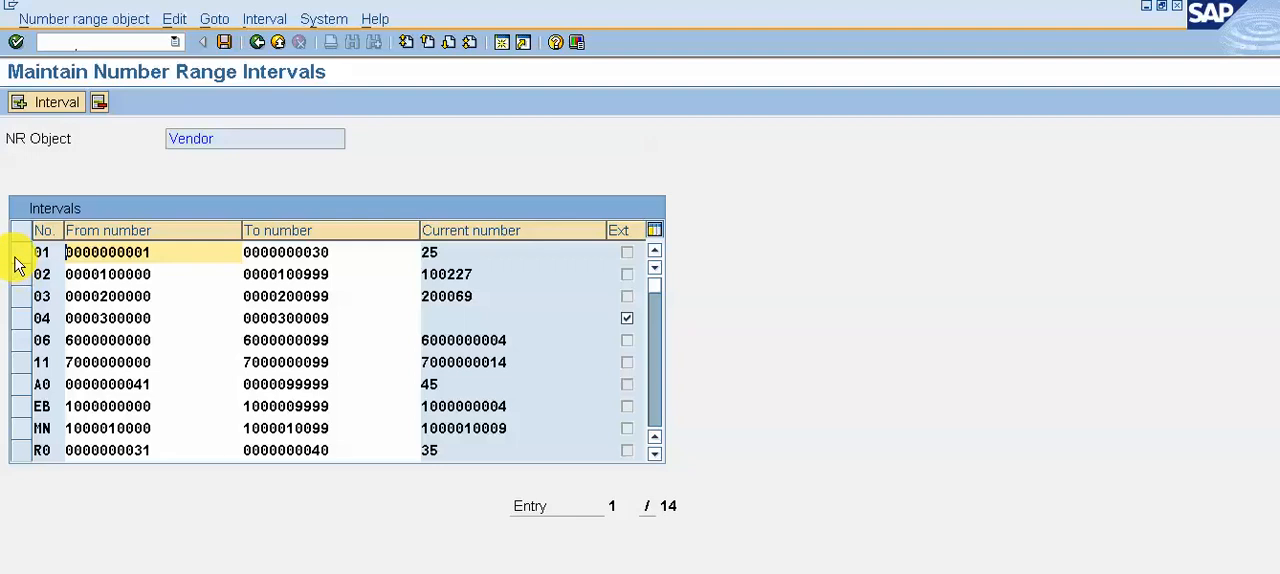
left_click(20, 252)
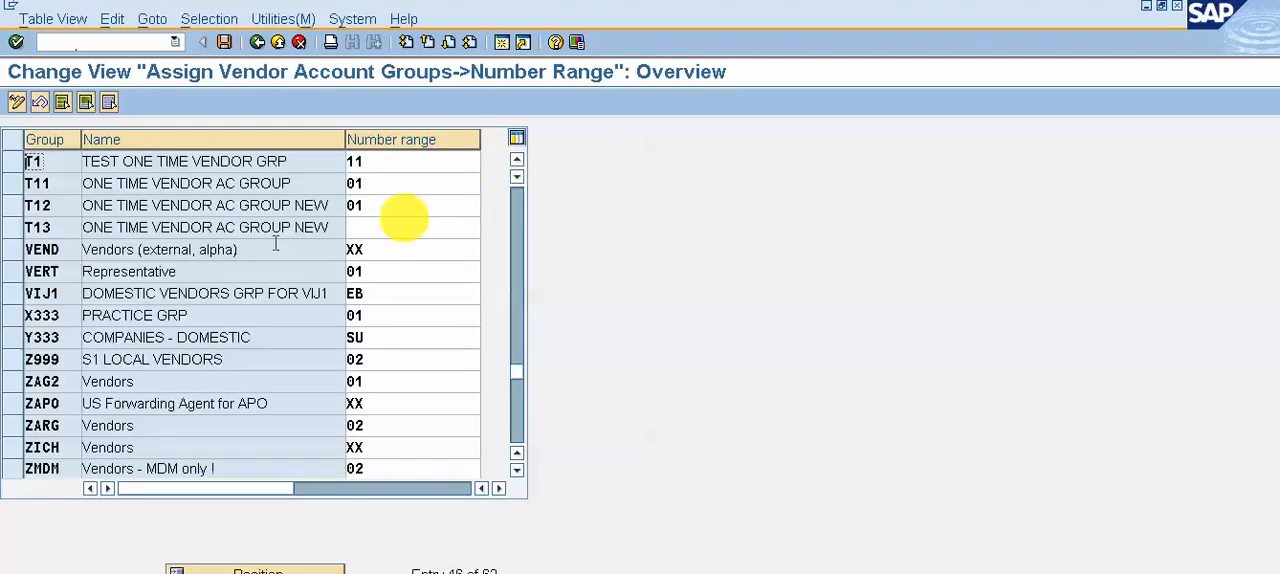
Assign number range 01 to group T13 and save it into request ECCK900027
left_click(12, 228)
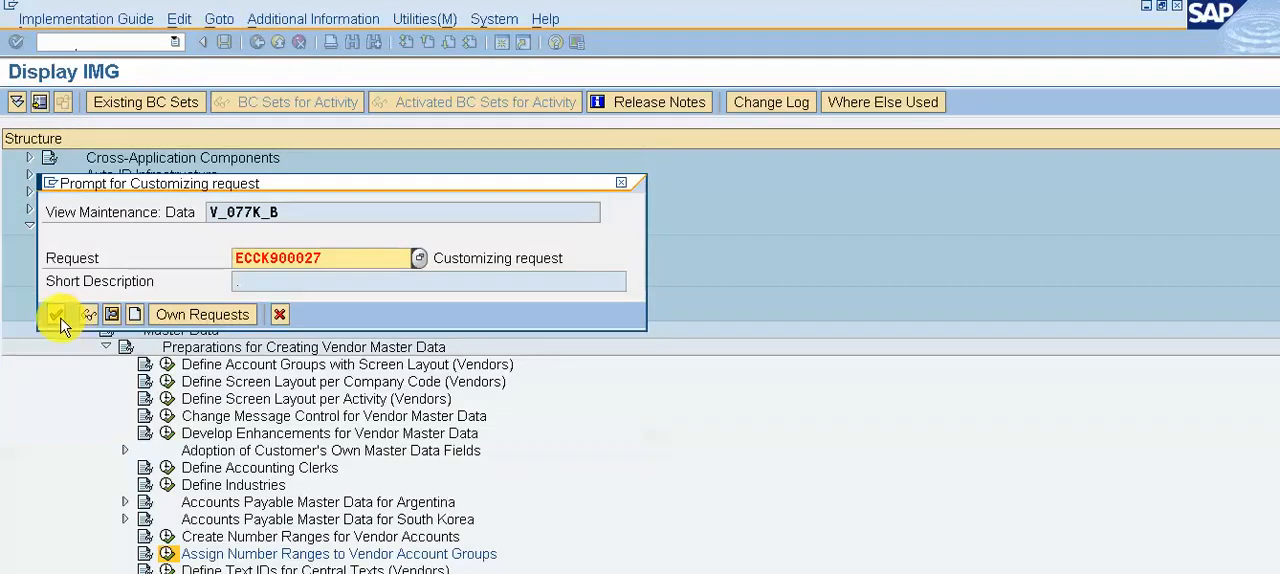
left_click(56, 314)
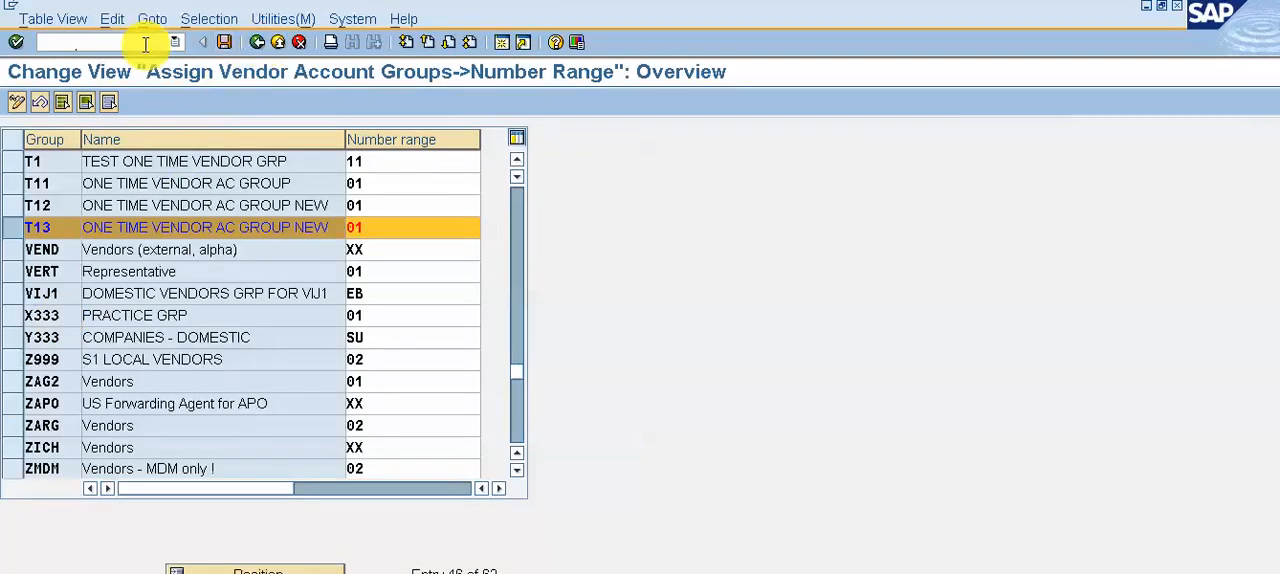
Launch vendor creation with /NXK01 for company code 1000, purchasing org 1000, group T13
type("/NX")
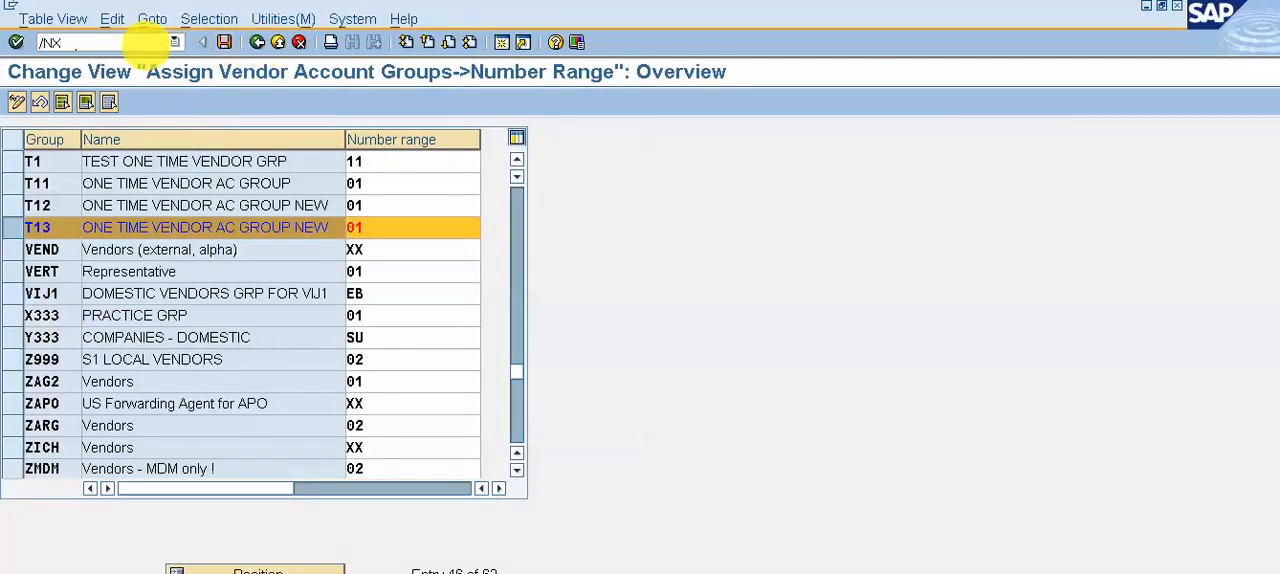
type("XK01")
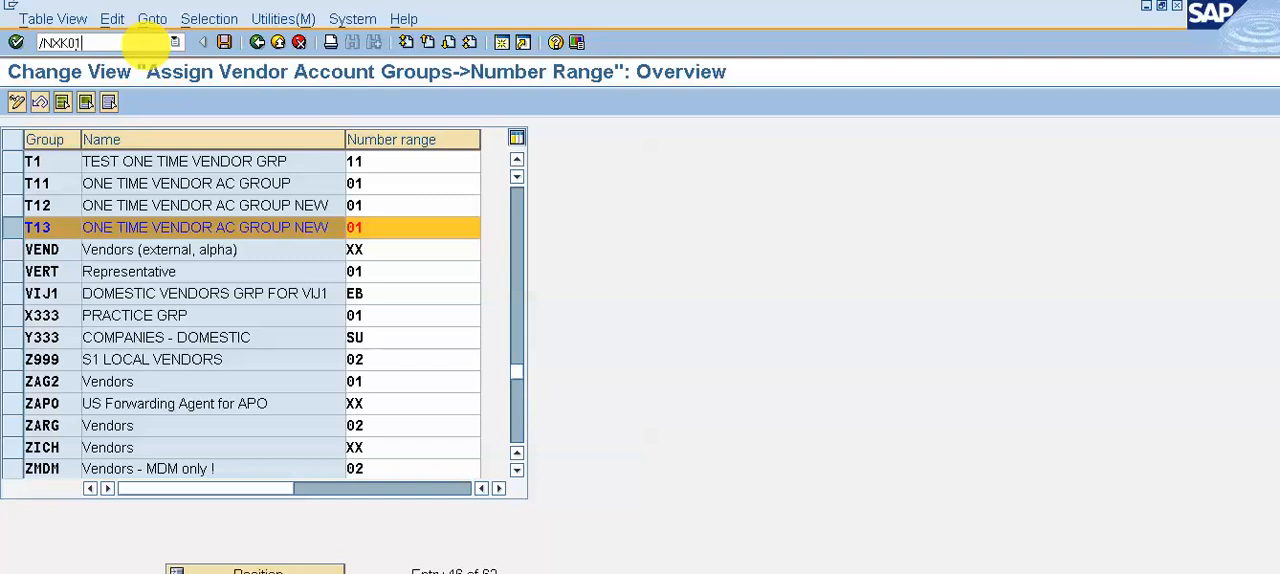
key("Enter")
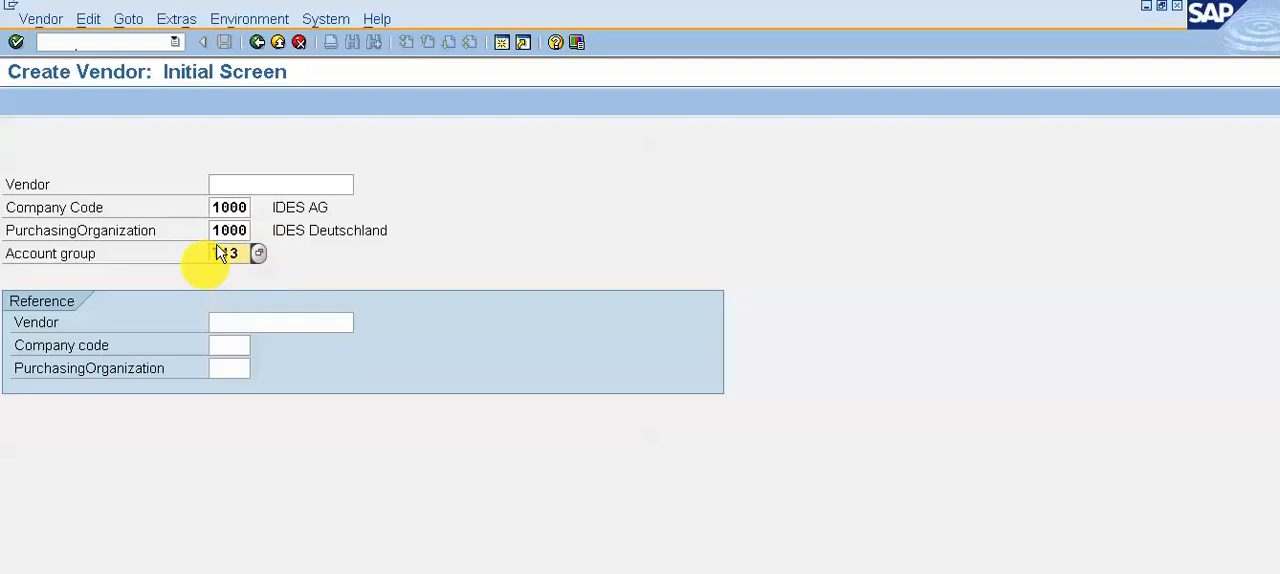
Set title Company, name ONE TIME VENDOR and search term ONE TIME VENDOR, then continue
key("Enter")
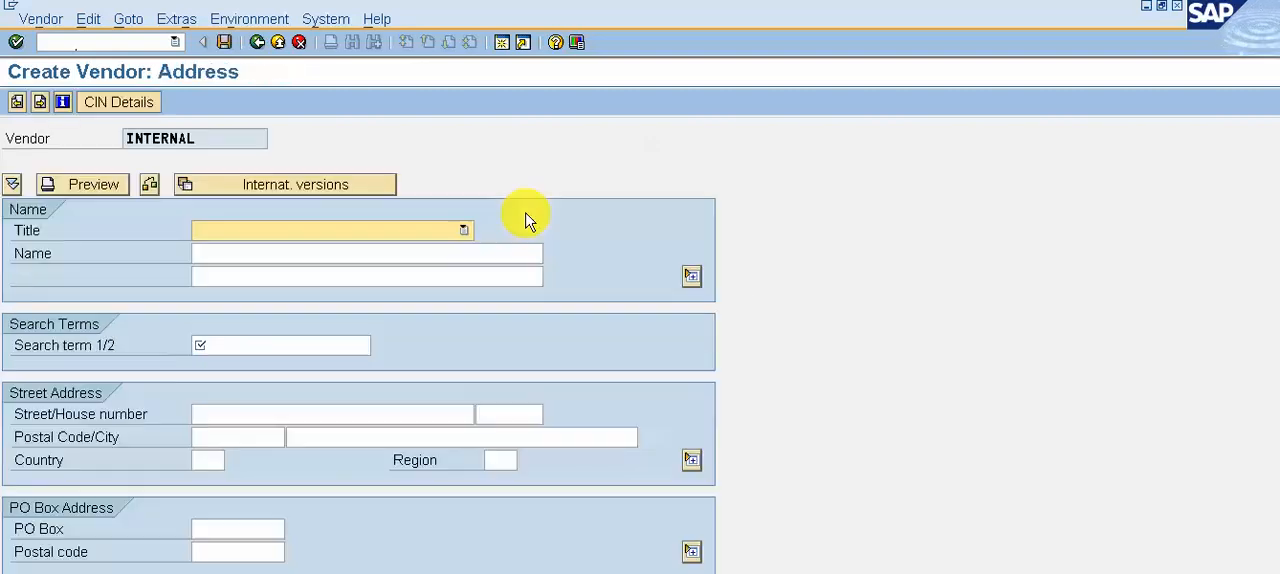
left_click(462, 230)
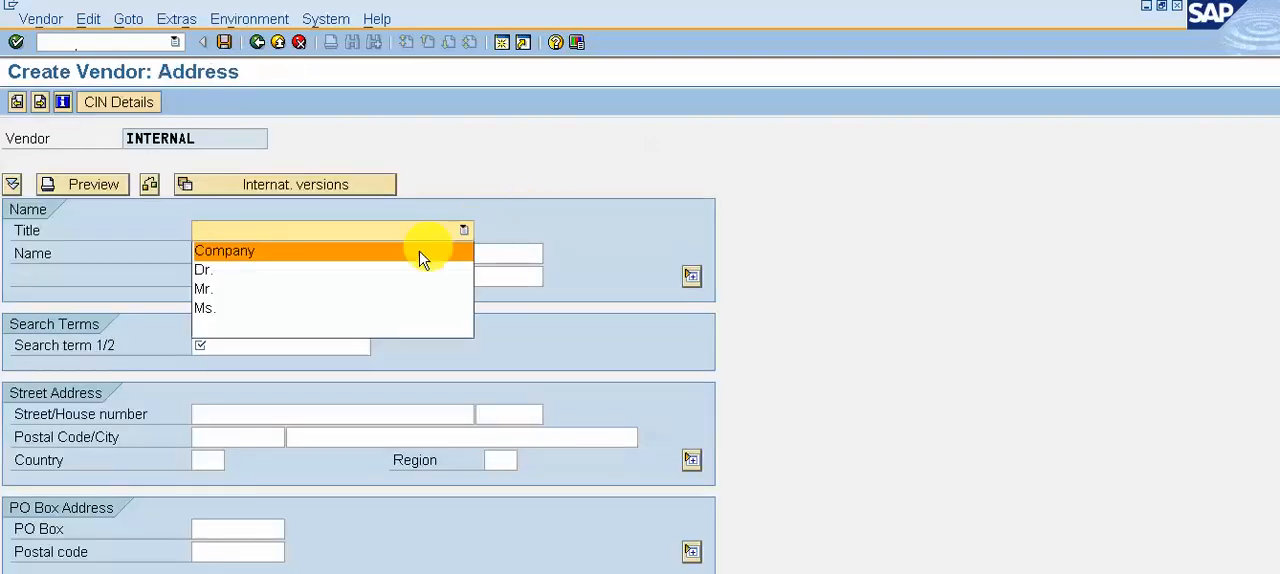
left_click(224, 250)
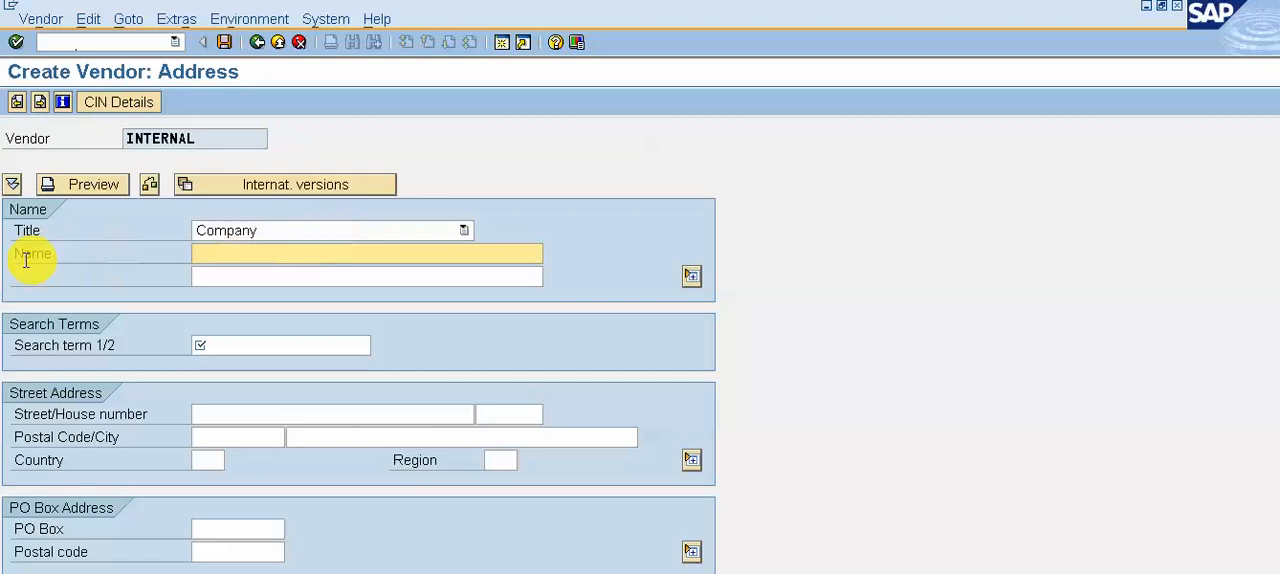
type("O")
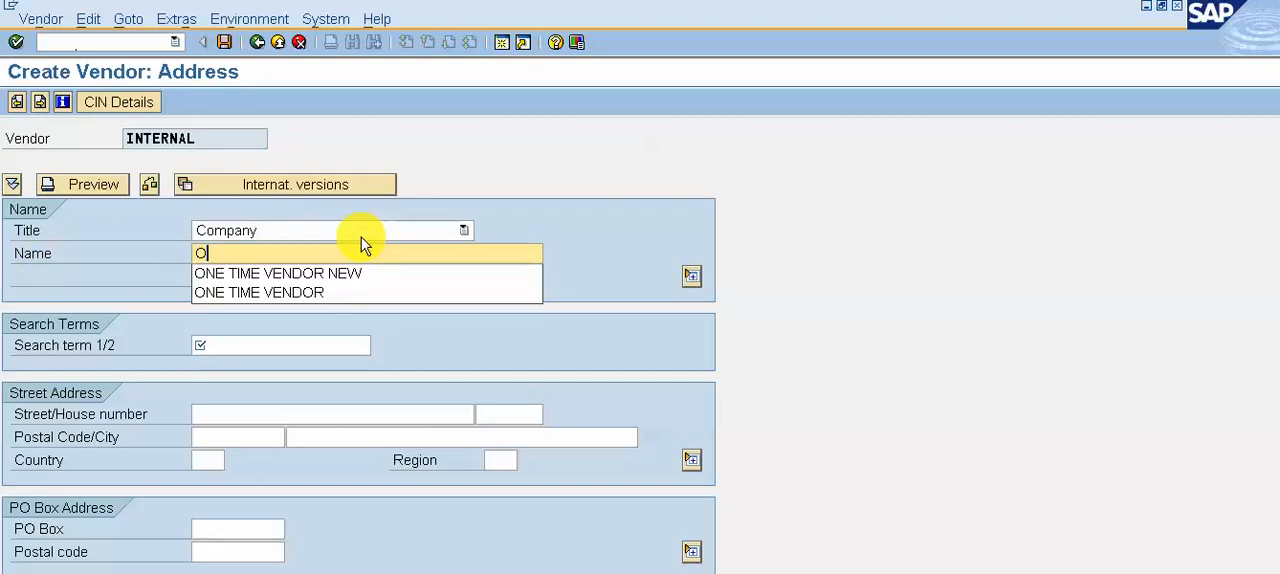
left_click(276, 272)
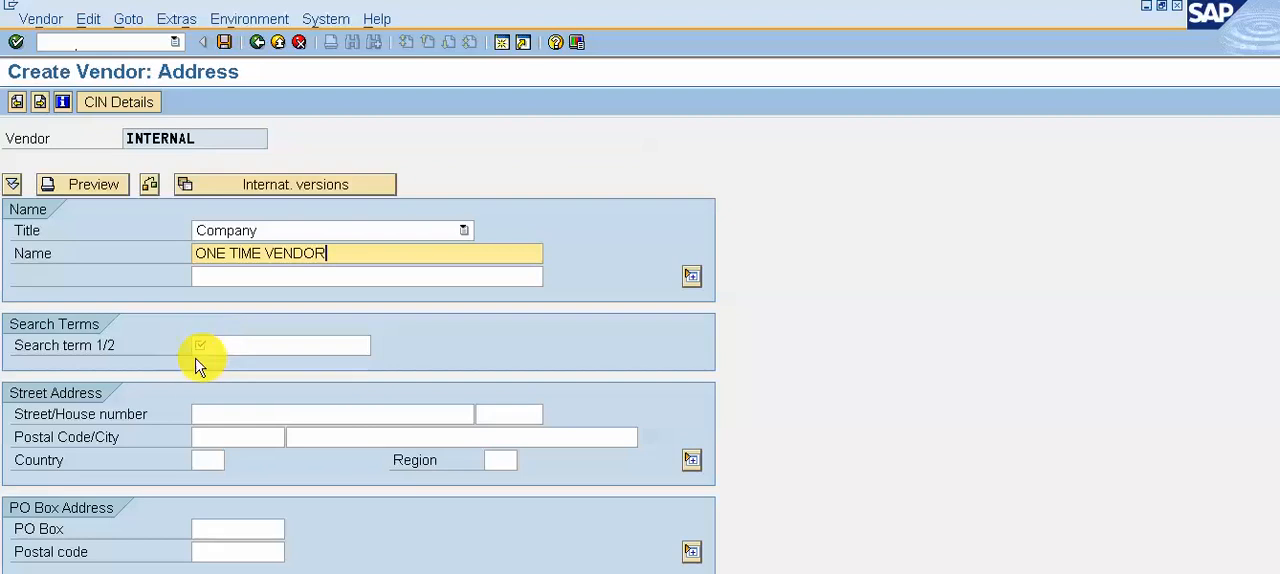
mouse_move(176, 346)
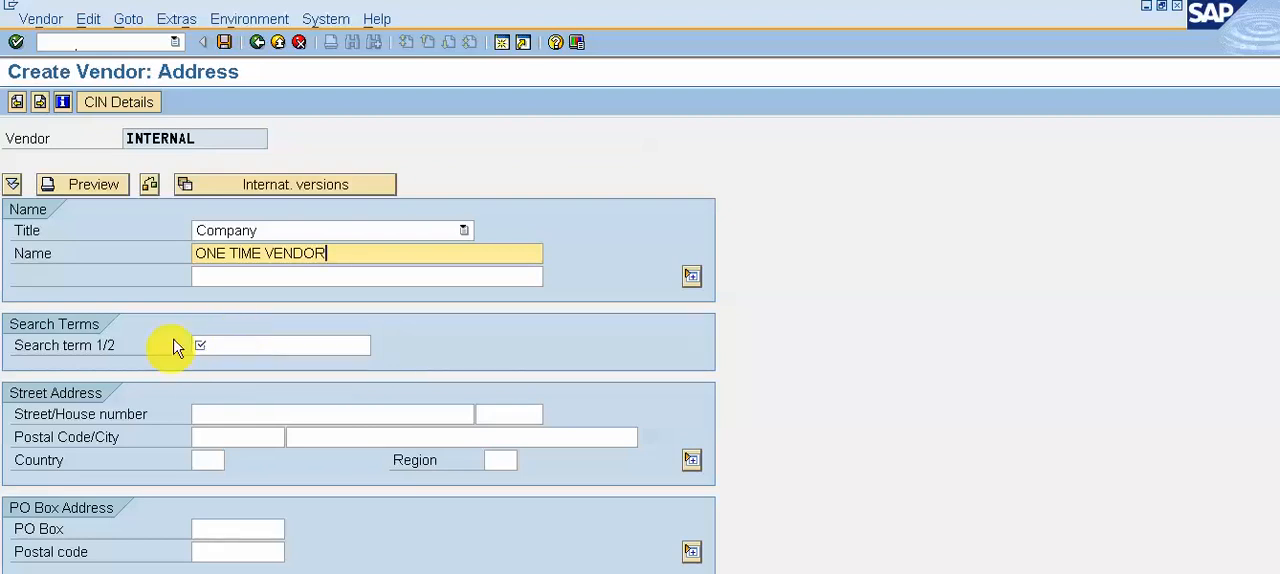
mouse_move(170, 376)
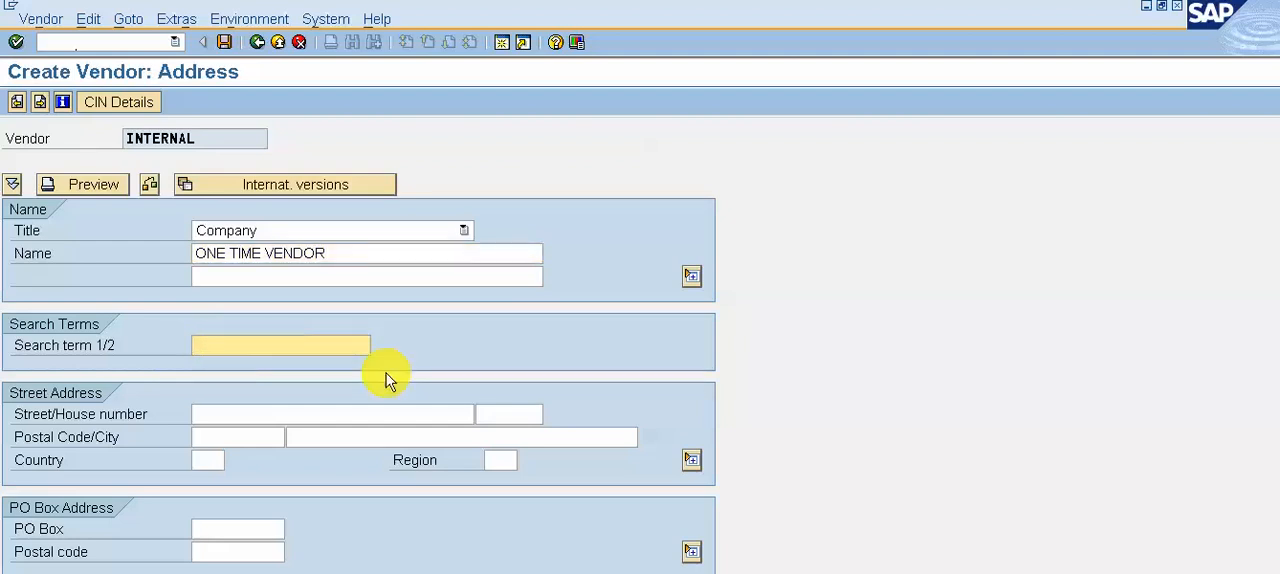
type("ONE TIME VENDOR")
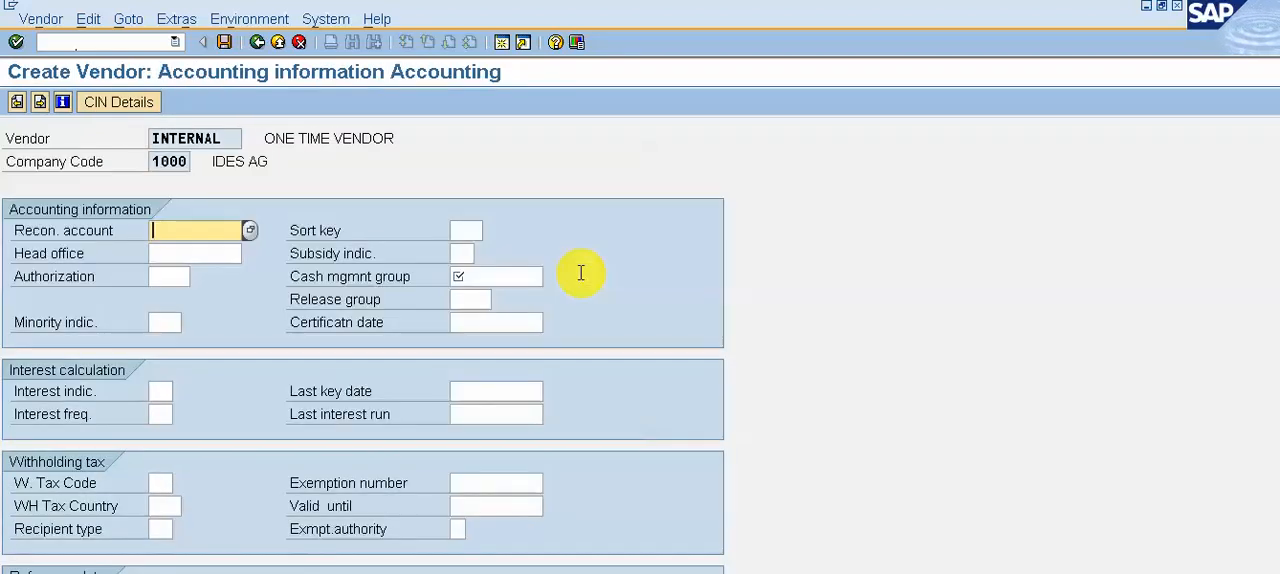
Enter recon. account 160000, payment terms 0001, order currency EUR, and save the vendor
type("160000")
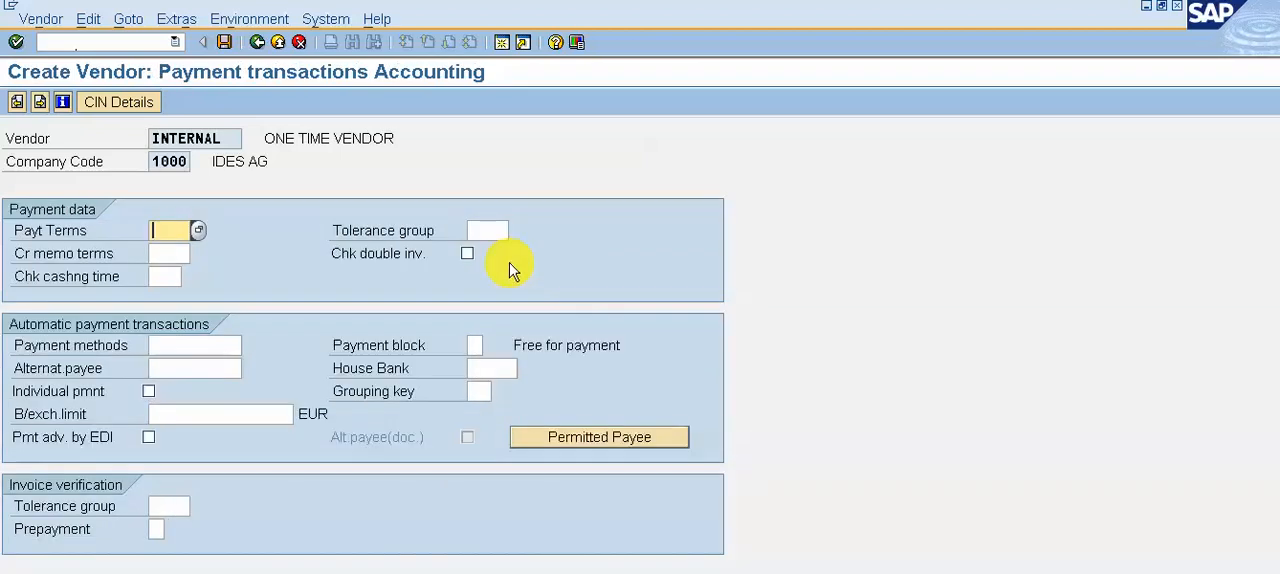
type("0001")
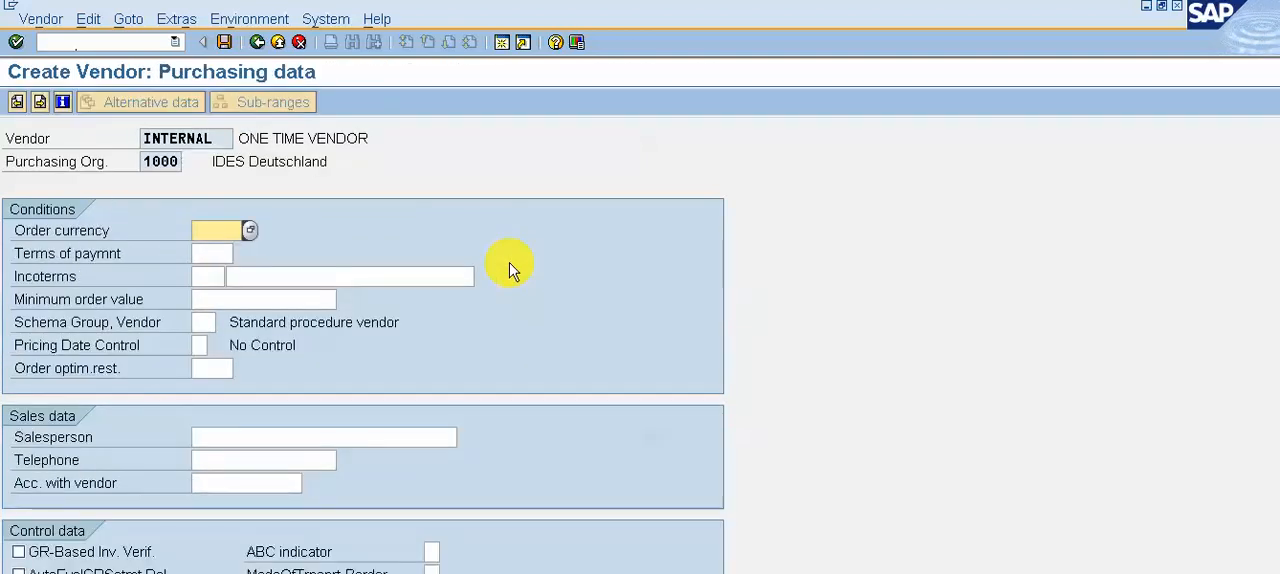
type("EUR")
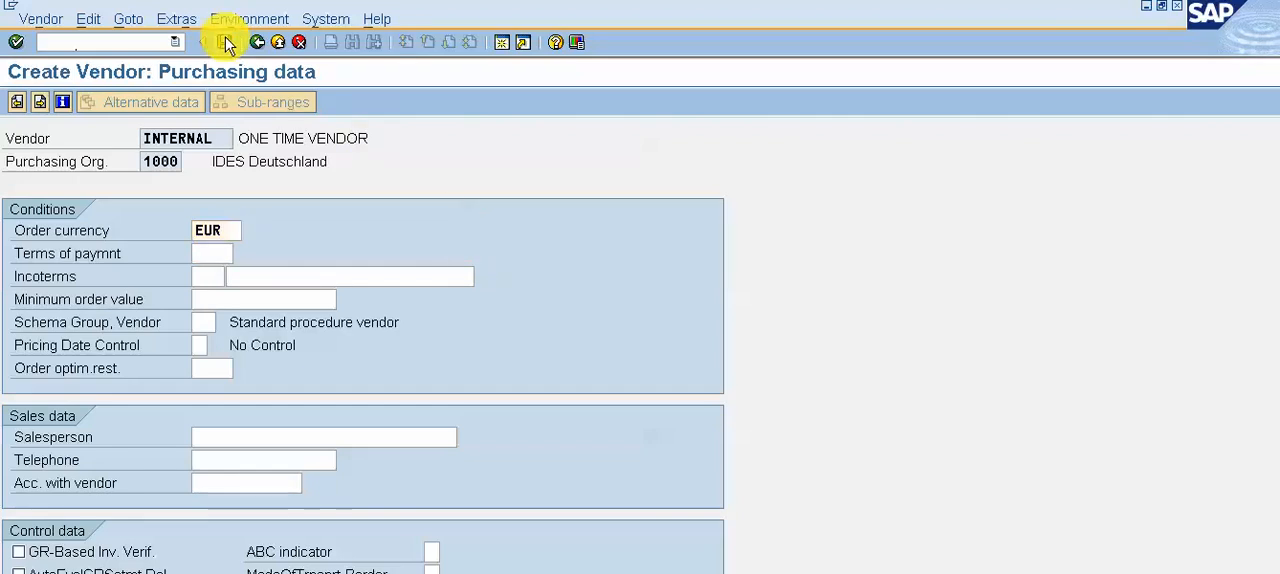
left_click(204, 40)
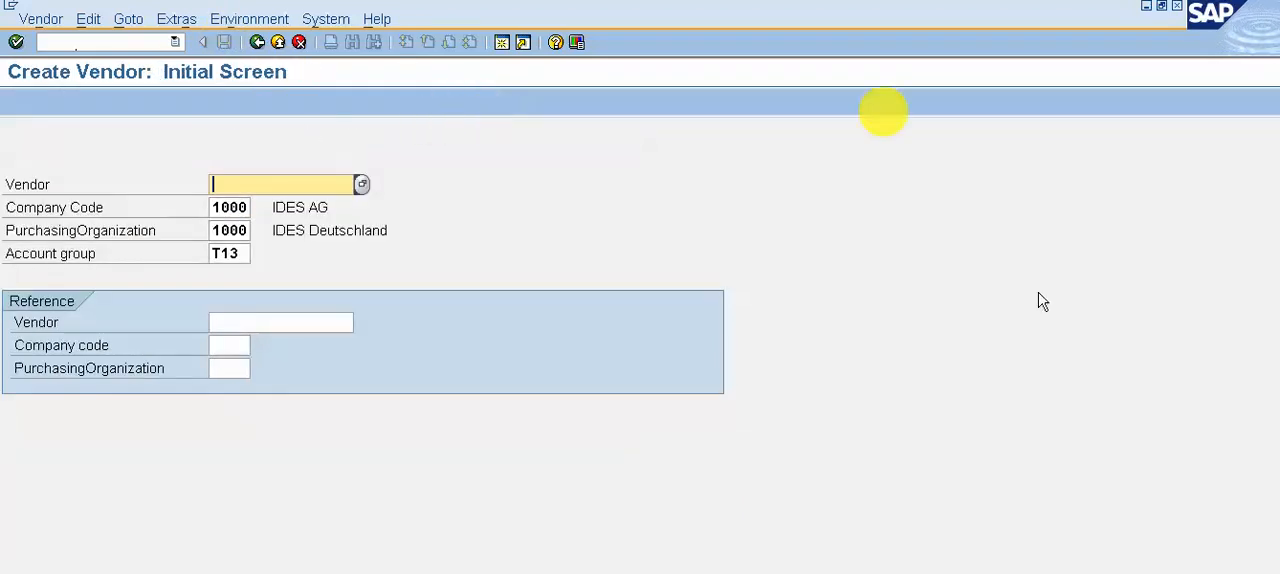
left_click(224, 40)
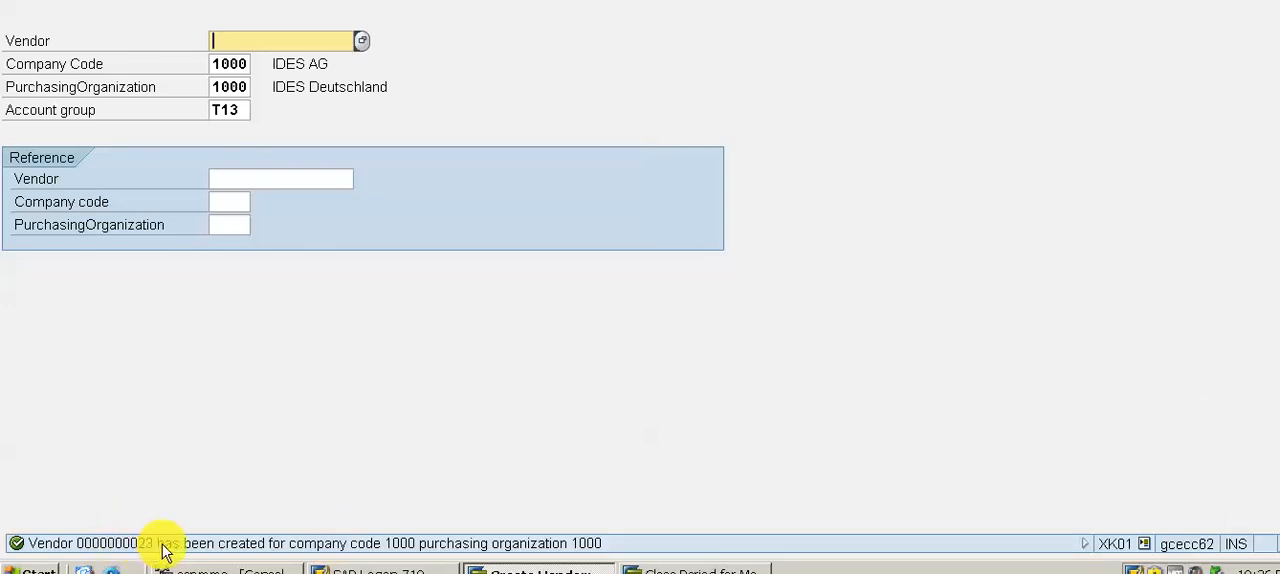
mouse_move(410, 556)
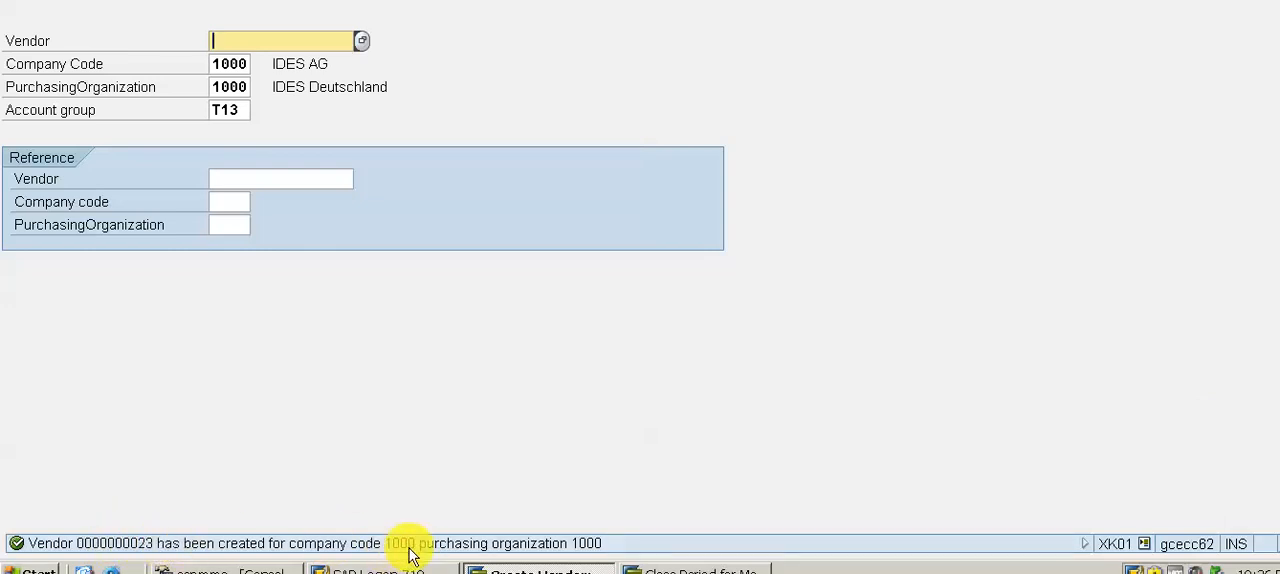
mouse_move(600, 550)
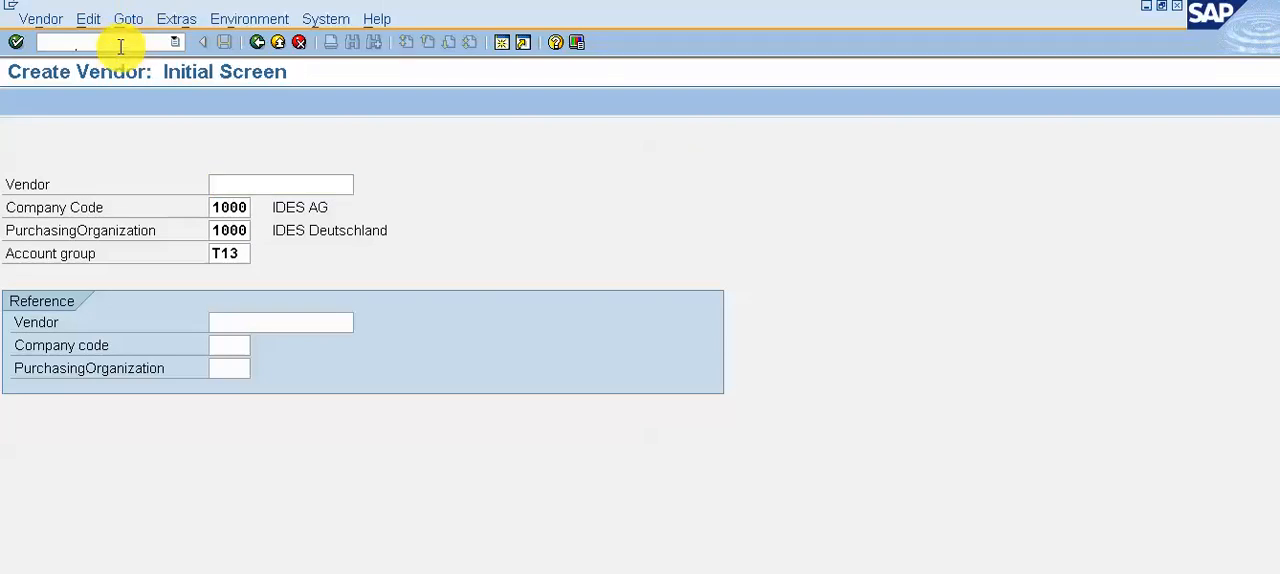
type("/NM")
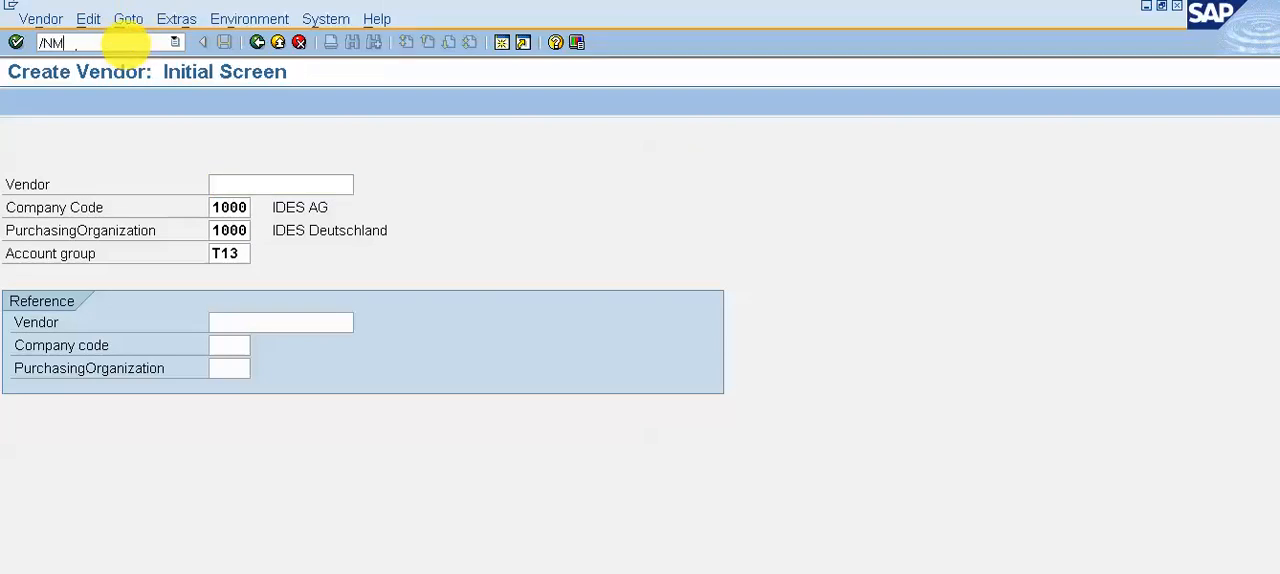
In ME21N enter vendor 23, material 100-100, quantity 120 PC, plant 1000 and validate the item
type("E")
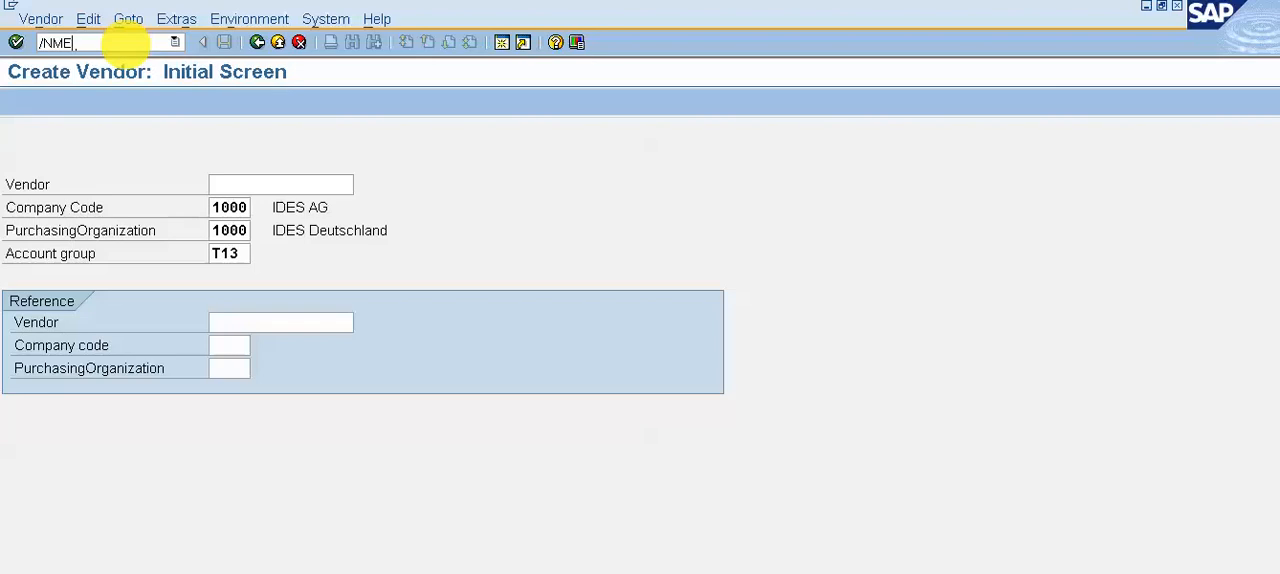
key("Enter")
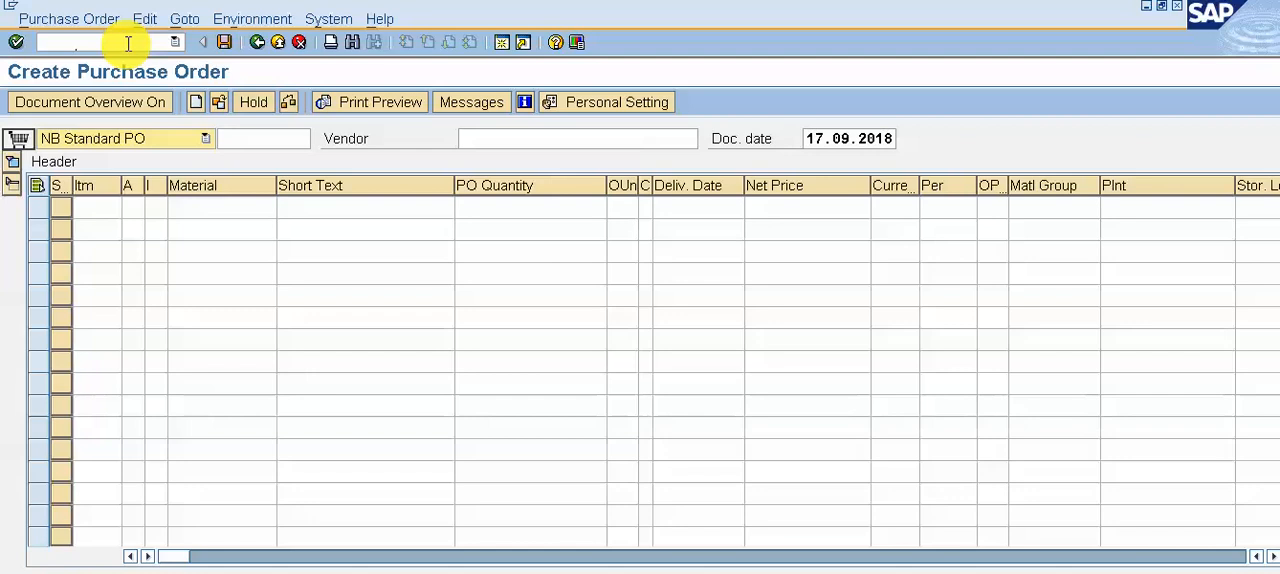
type("00000000223")
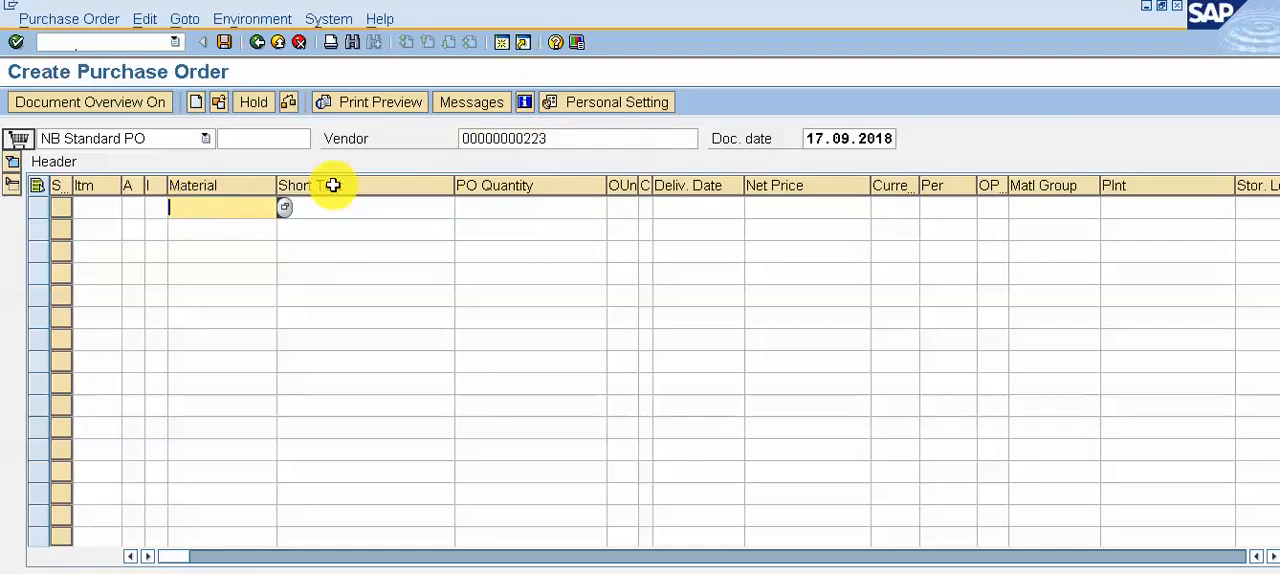
type("100-100")
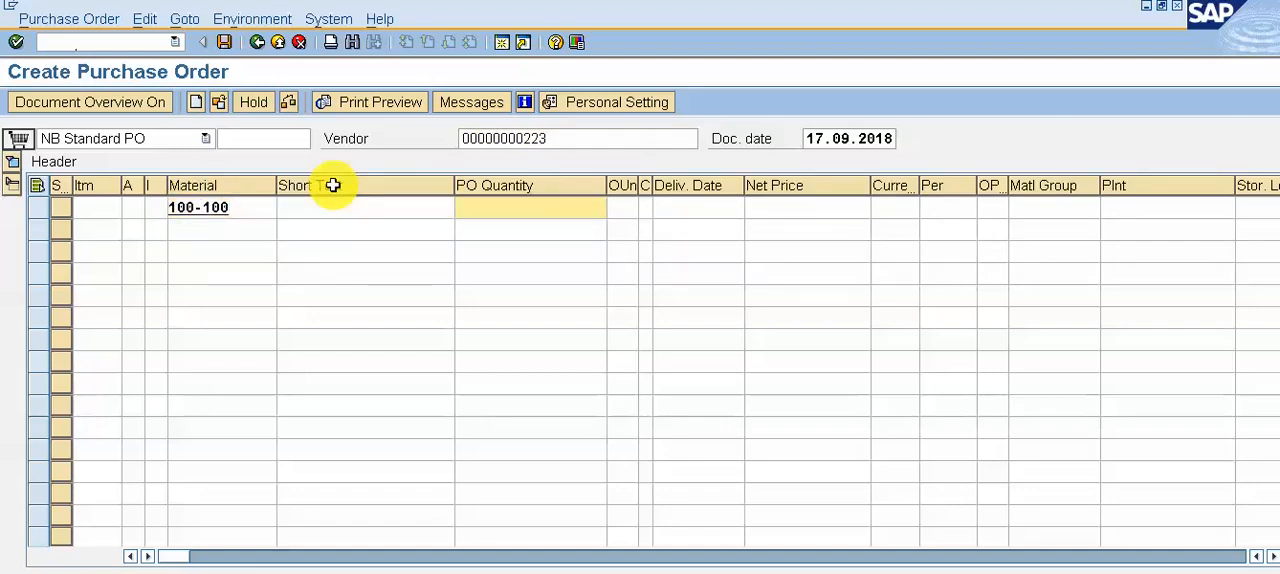
type("125")
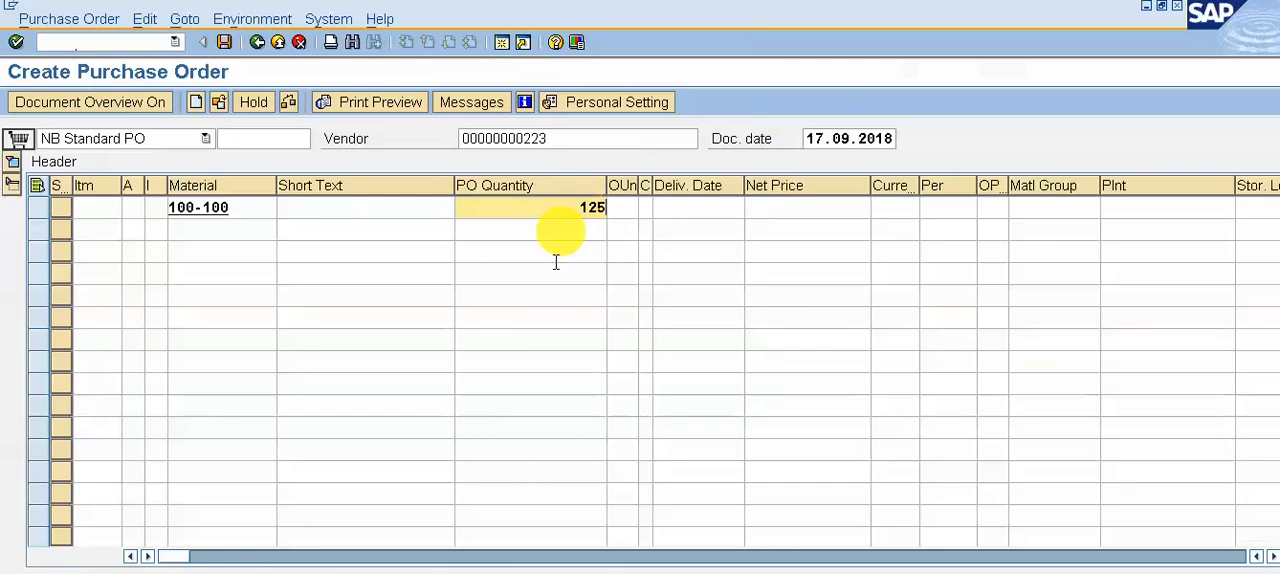
type("120")
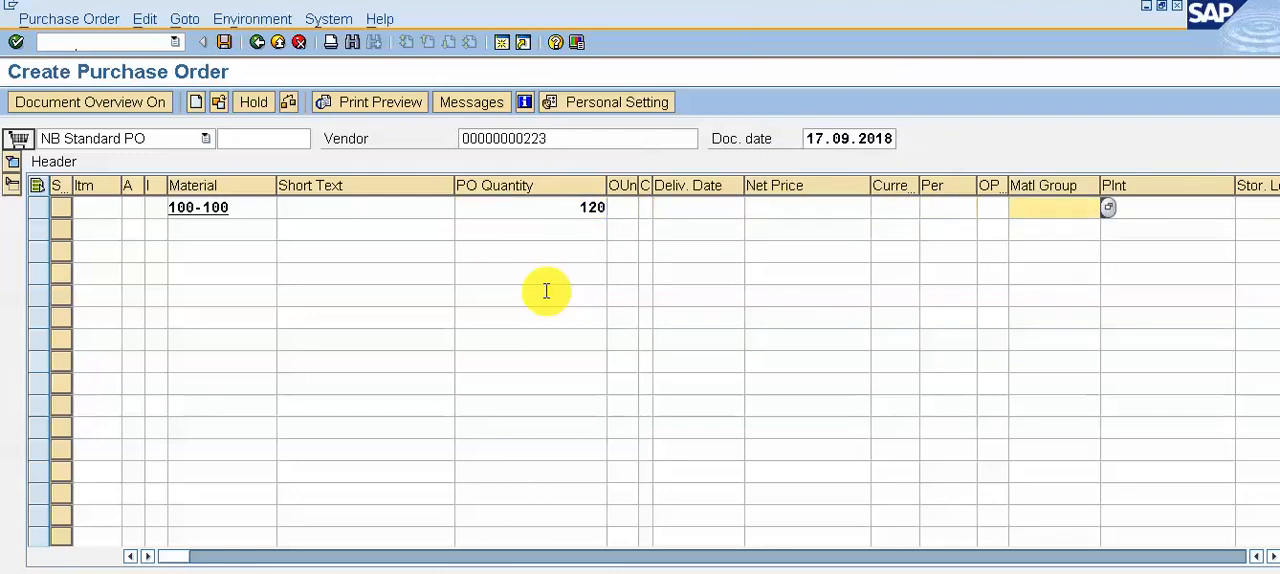
type("1000")
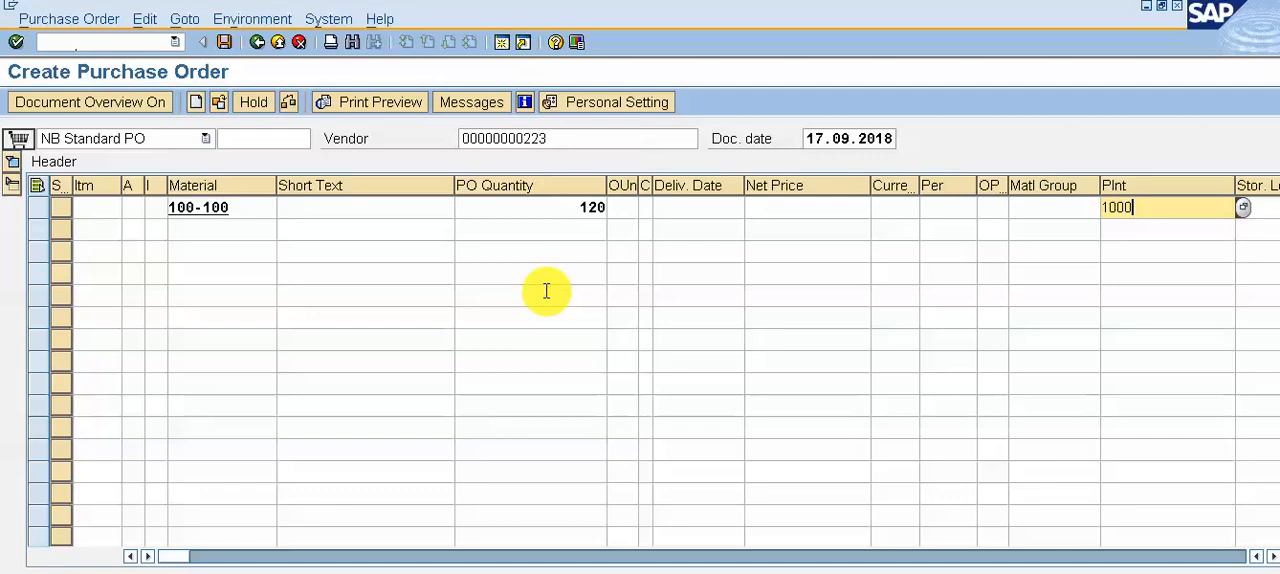
key("Enter")
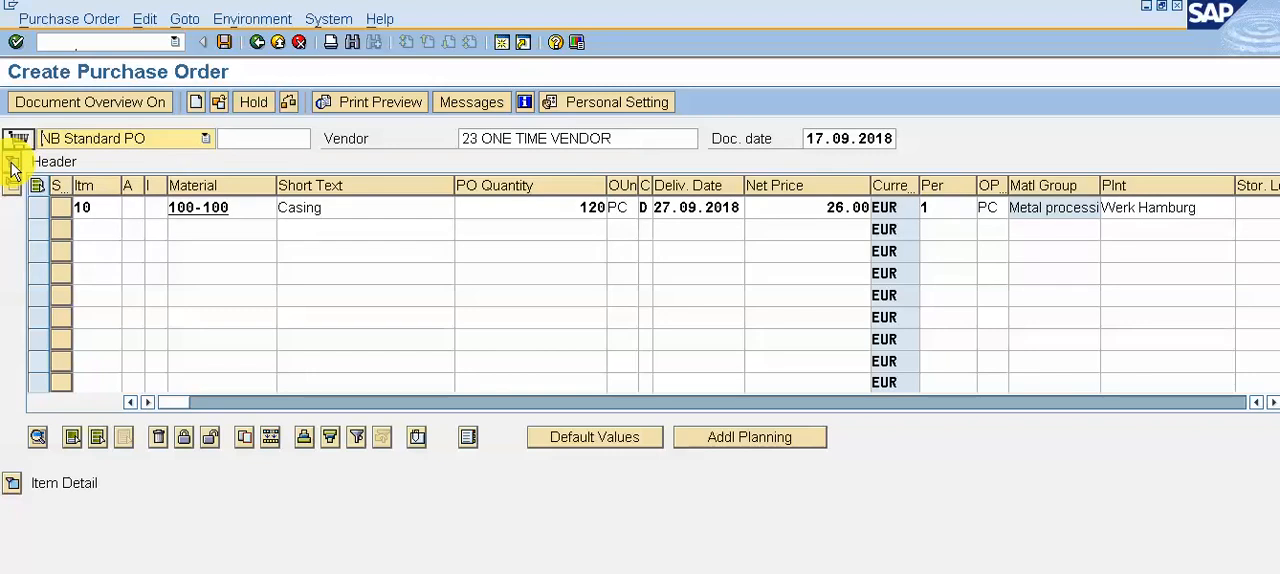
In the header Address tab set name ONE TIME VENDOR and street 100000
left_click(12, 168)
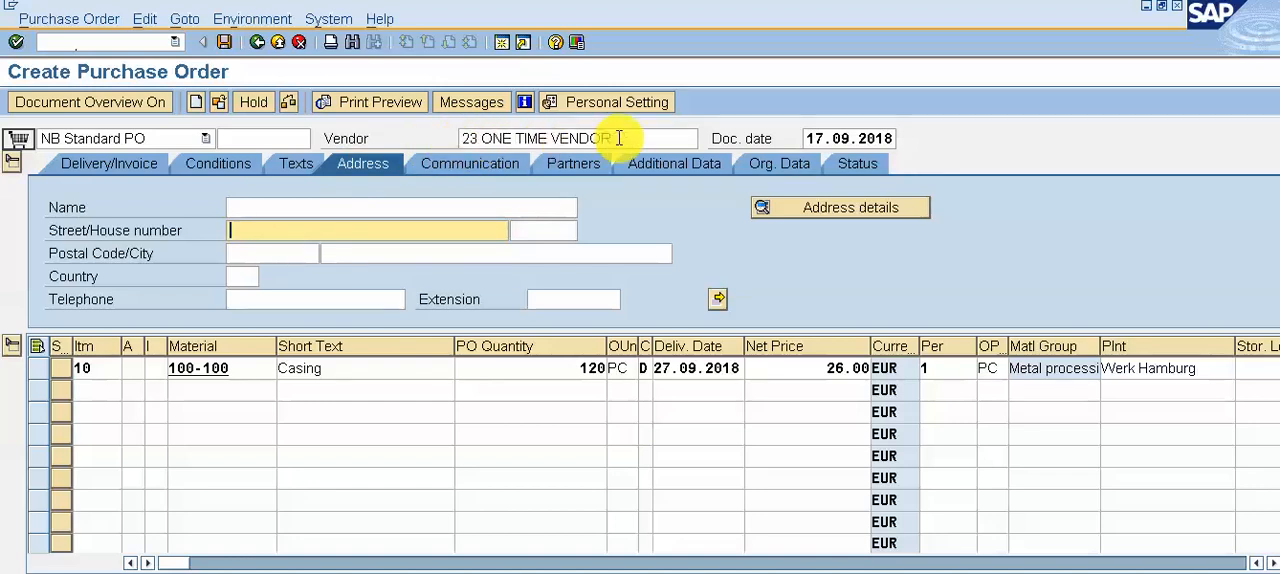
mouse_move(370, 230)
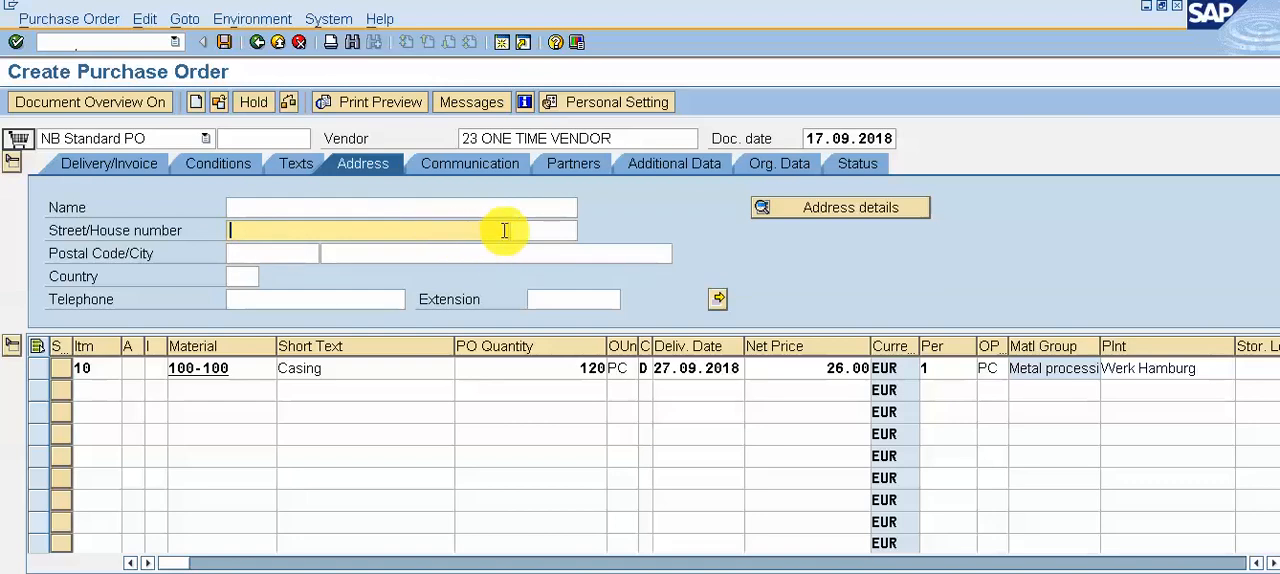
mouse_move(480, 248)
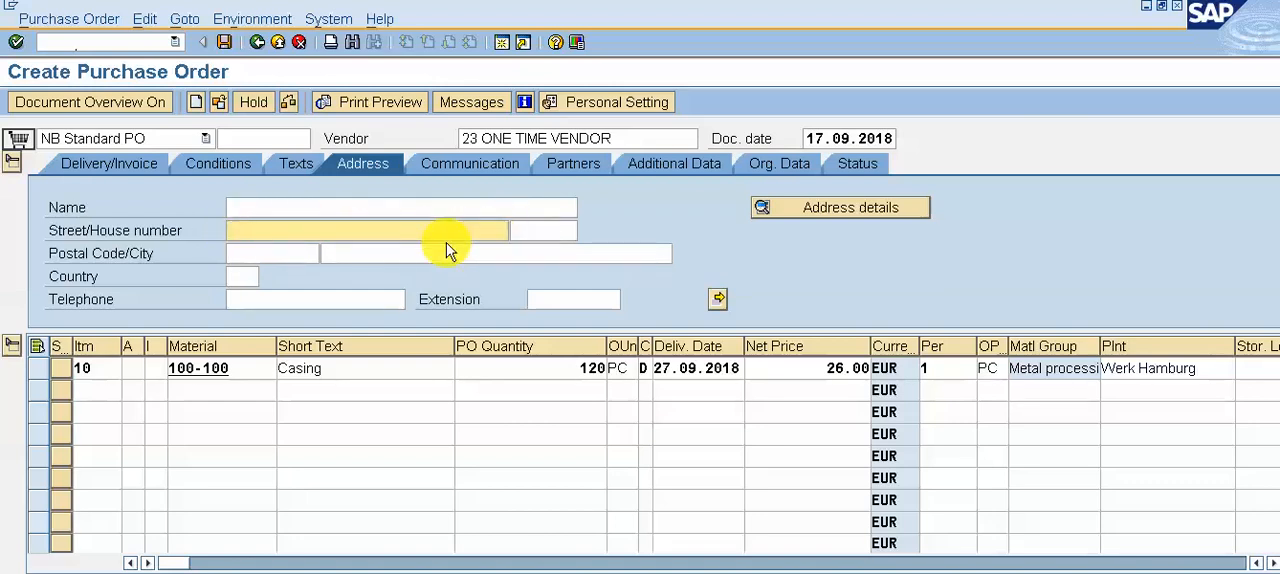
left_click(400, 208)
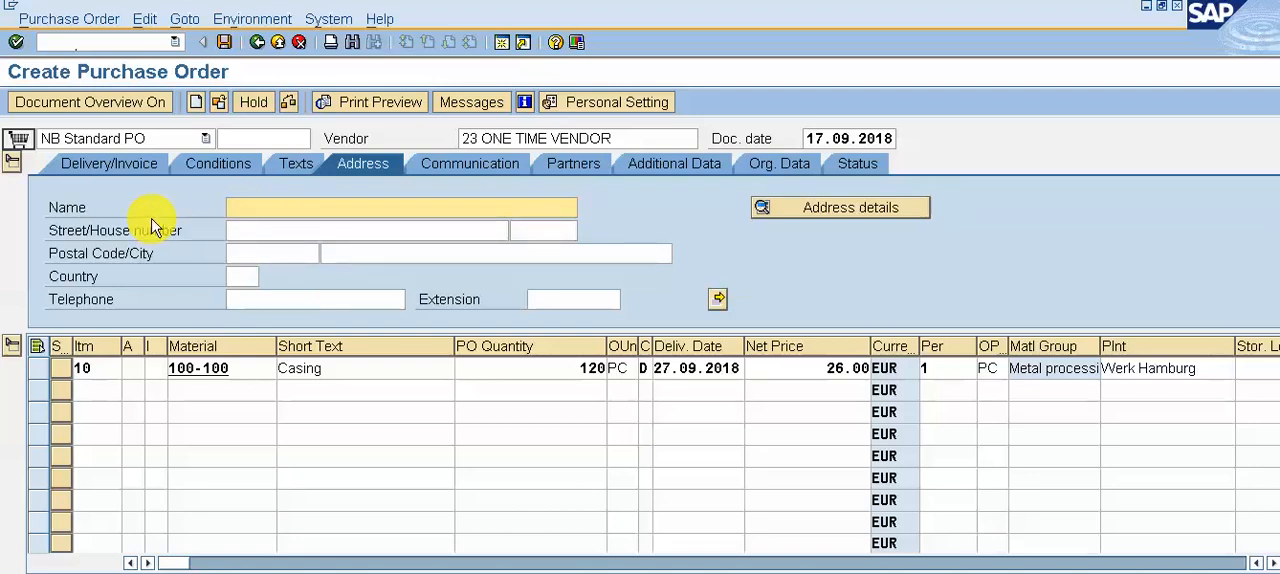
type("O")
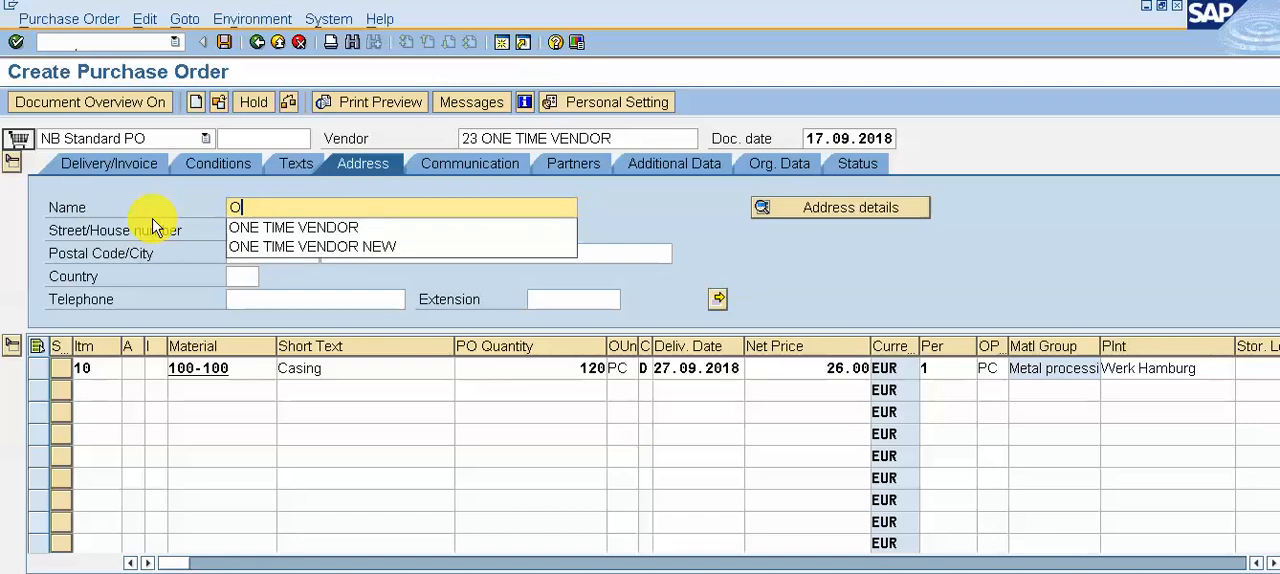
left_click(292, 228)
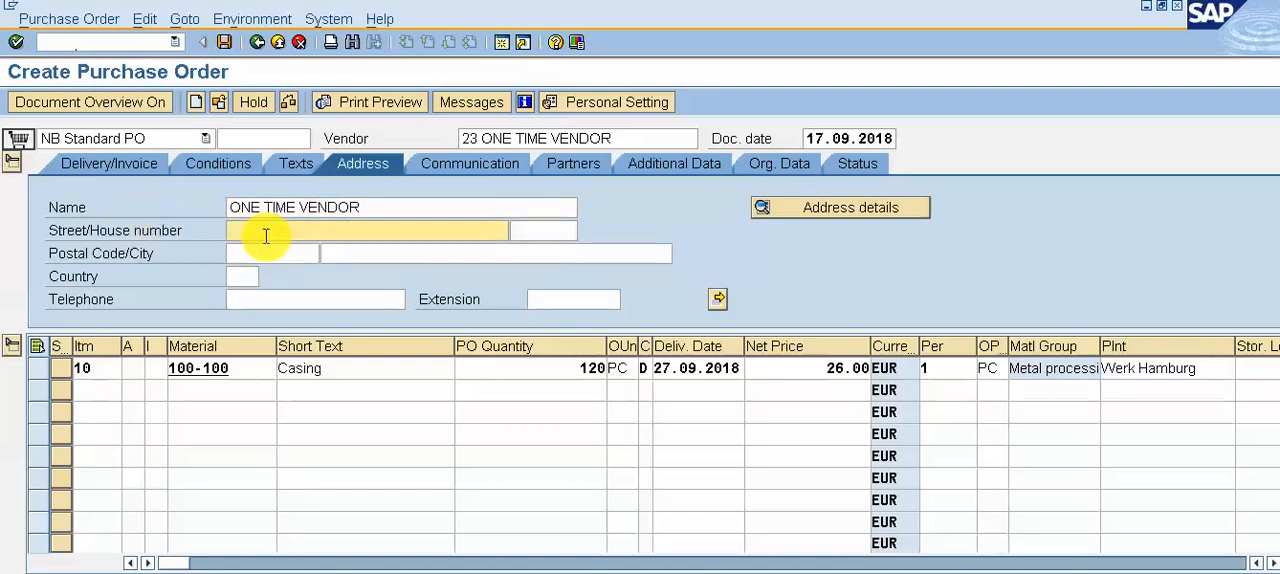
type("10000")
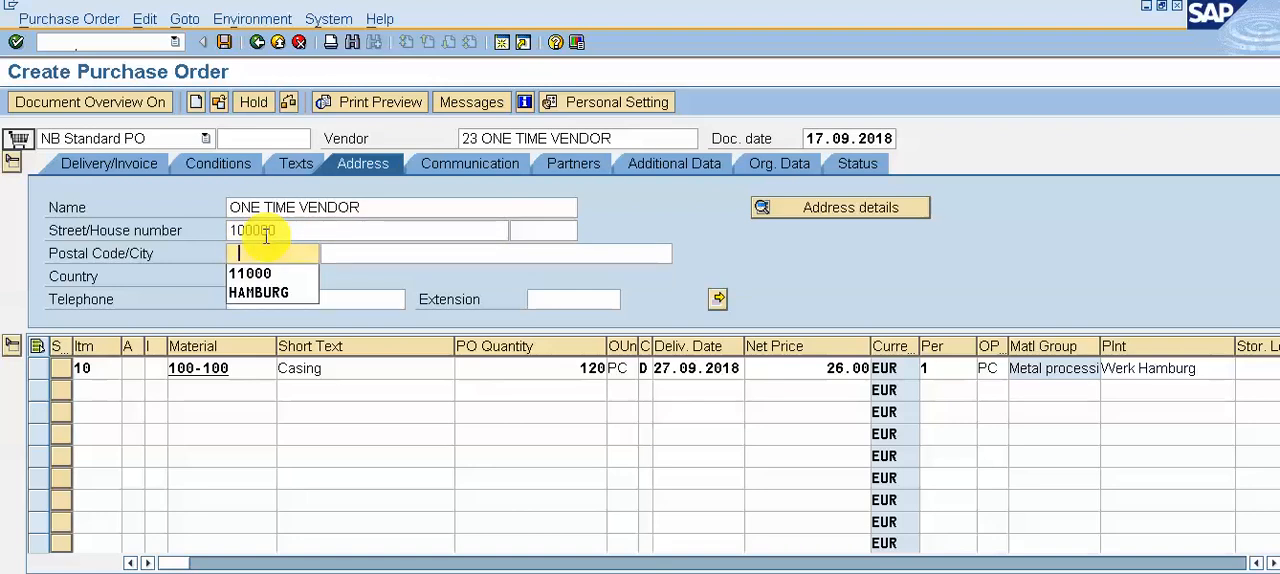
Complete the address with 11000 HAMBURG, country DE and telephone 0000-0000
left_click(250, 272)
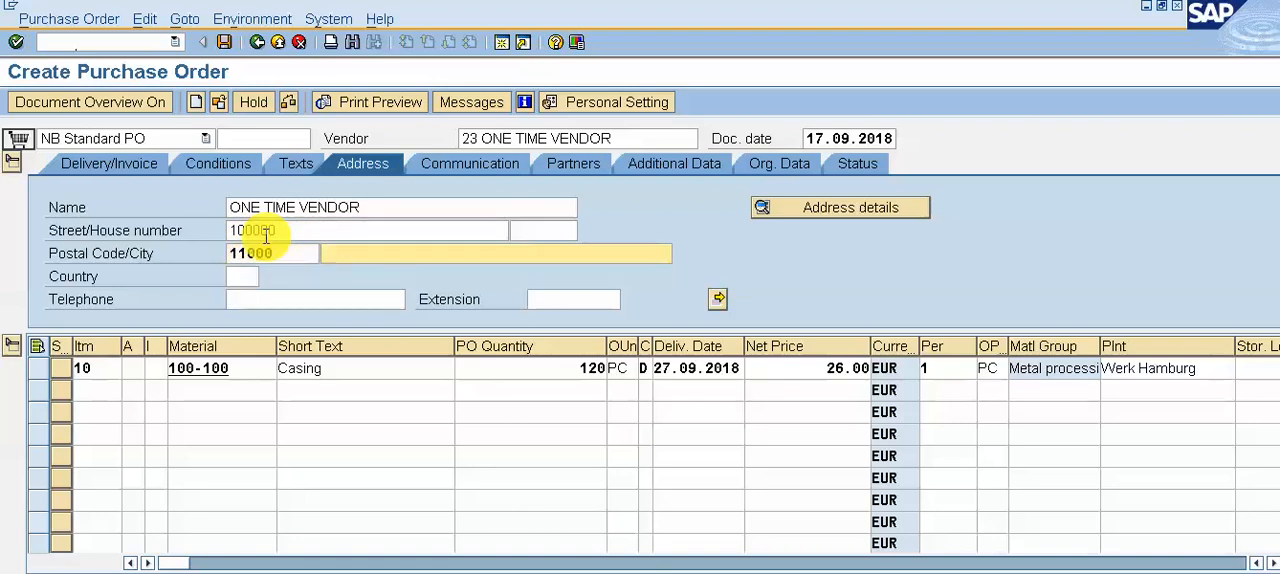
type("HAMBURG")
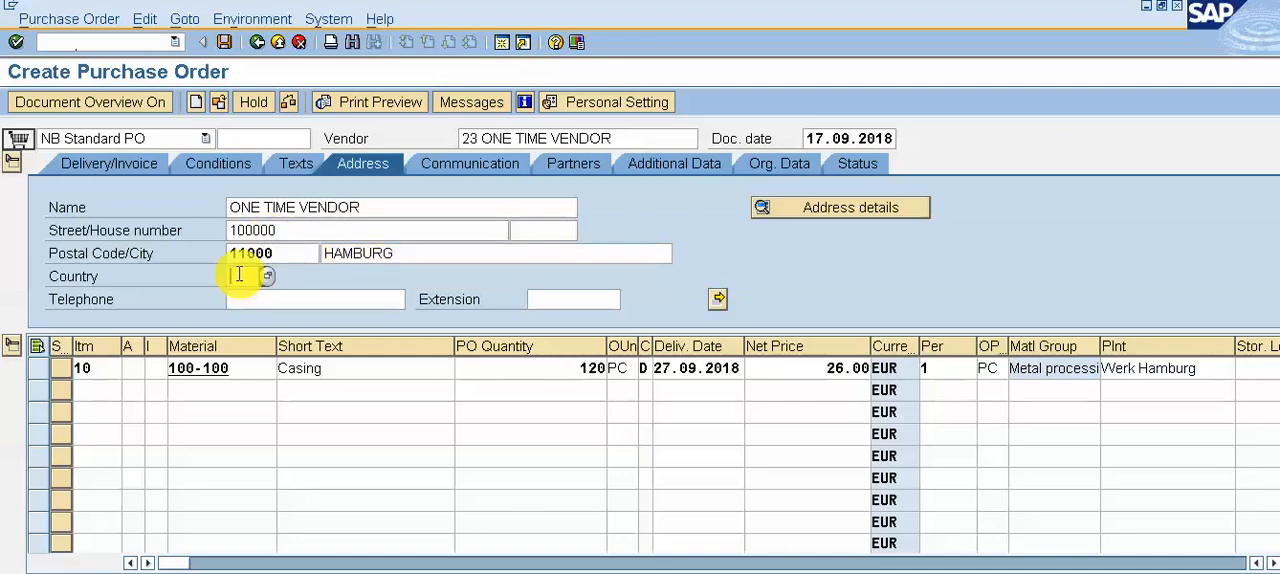
type("DE")
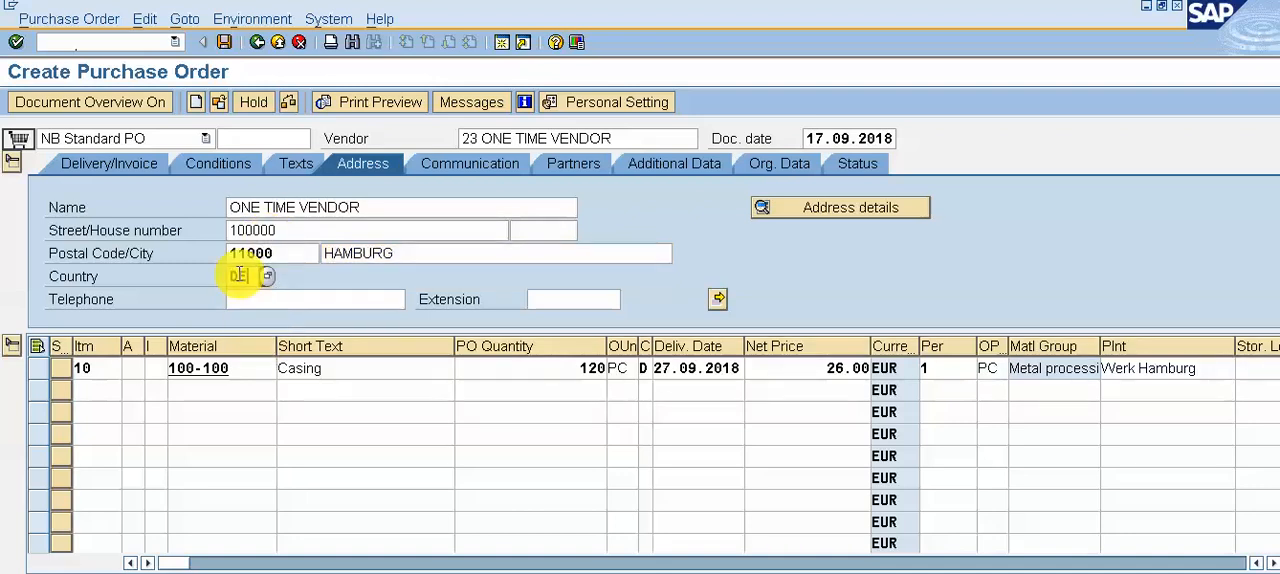
type("DE")
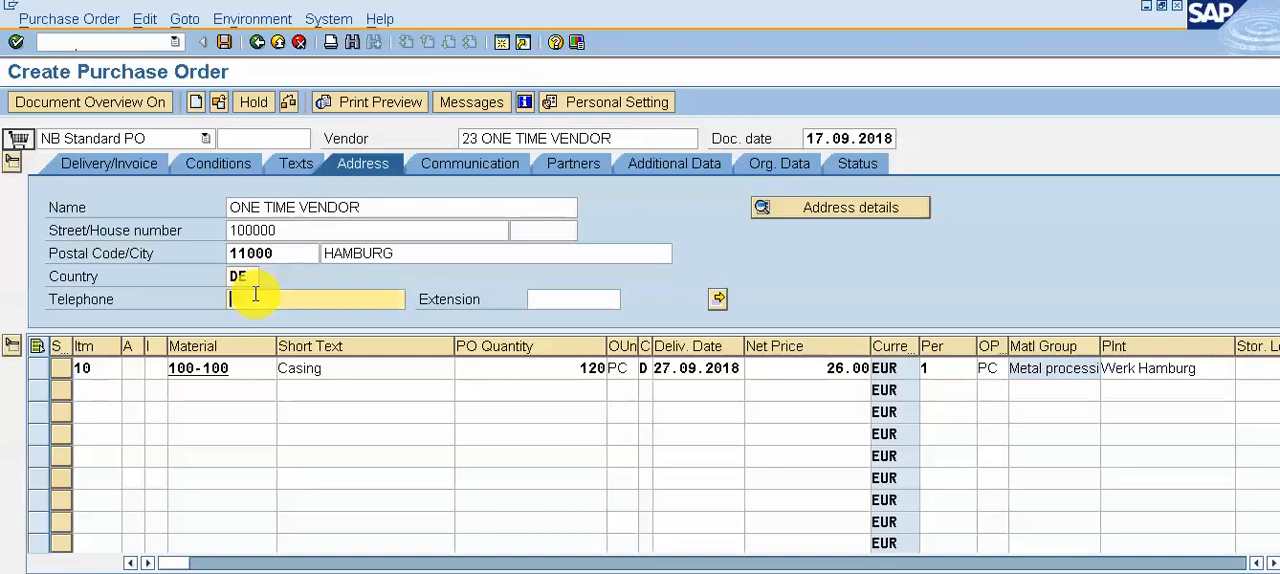
type("0000-0000")
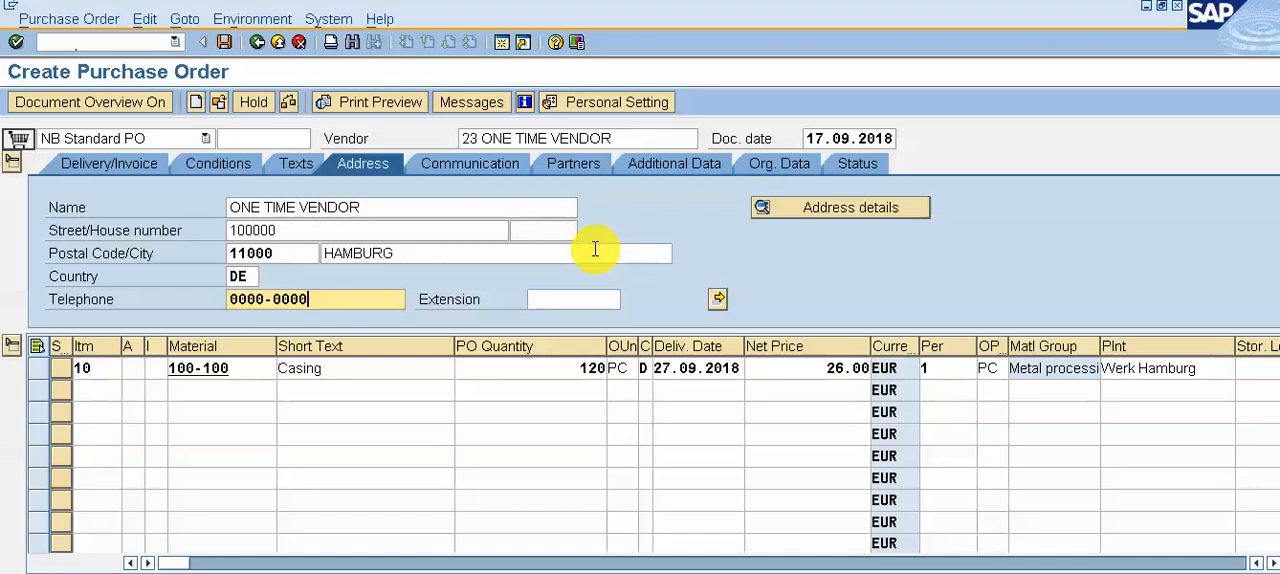
mouse_move(652, 196)
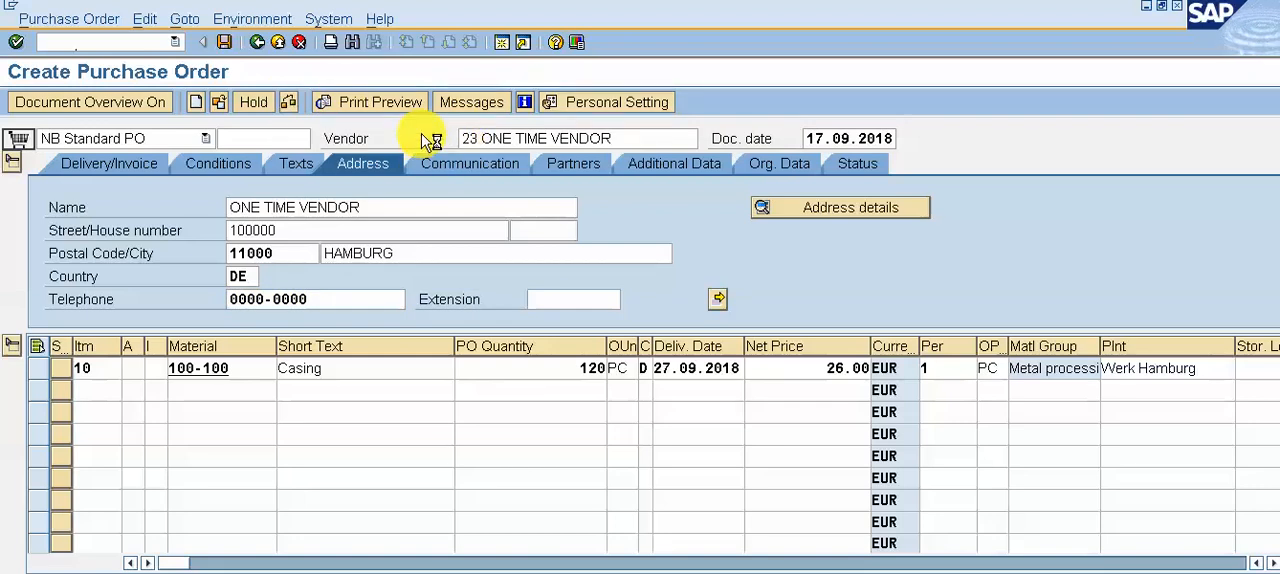
Check the order, then save it despite the missing partner role warning
left_click(90, 100)
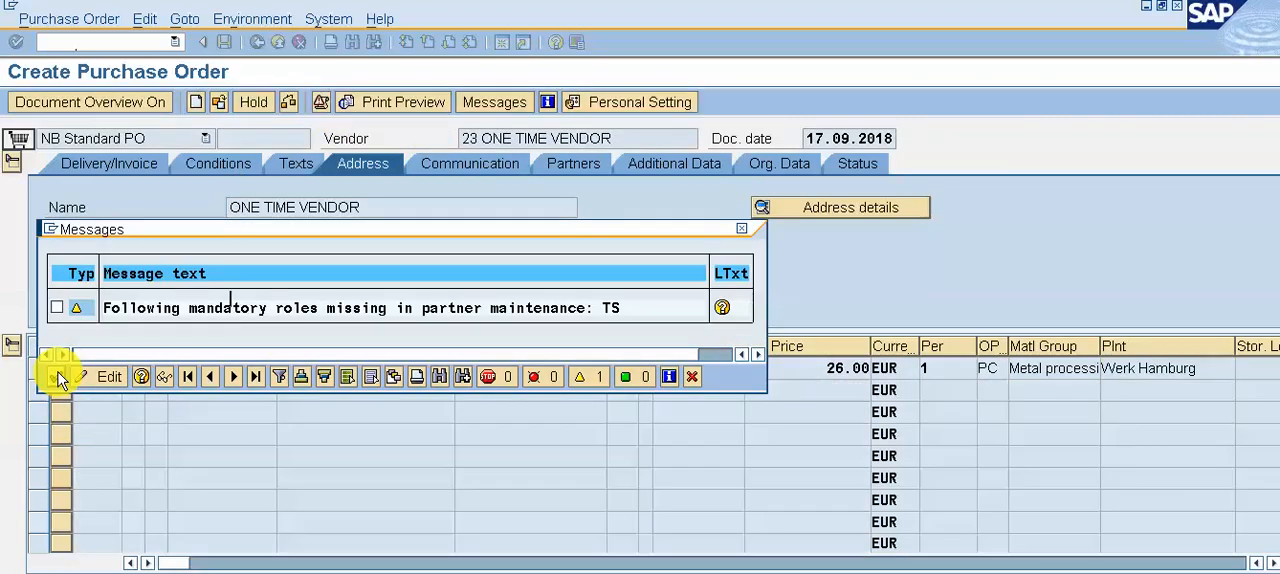
left_click(224, 40)
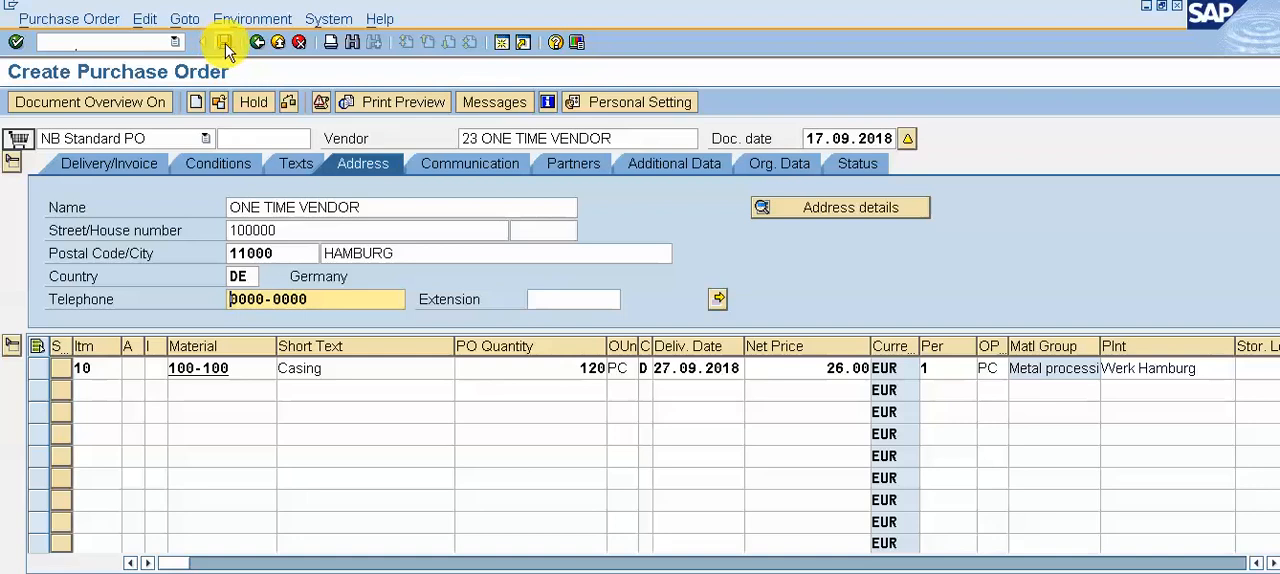
left_click(224, 42)
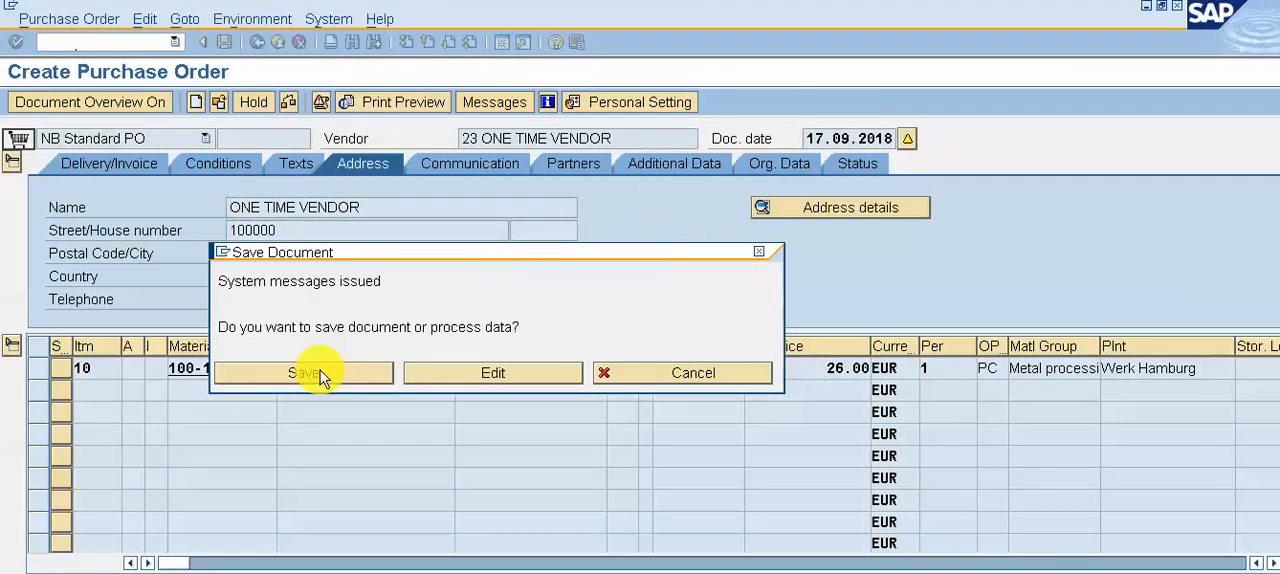
left_click(304, 372)
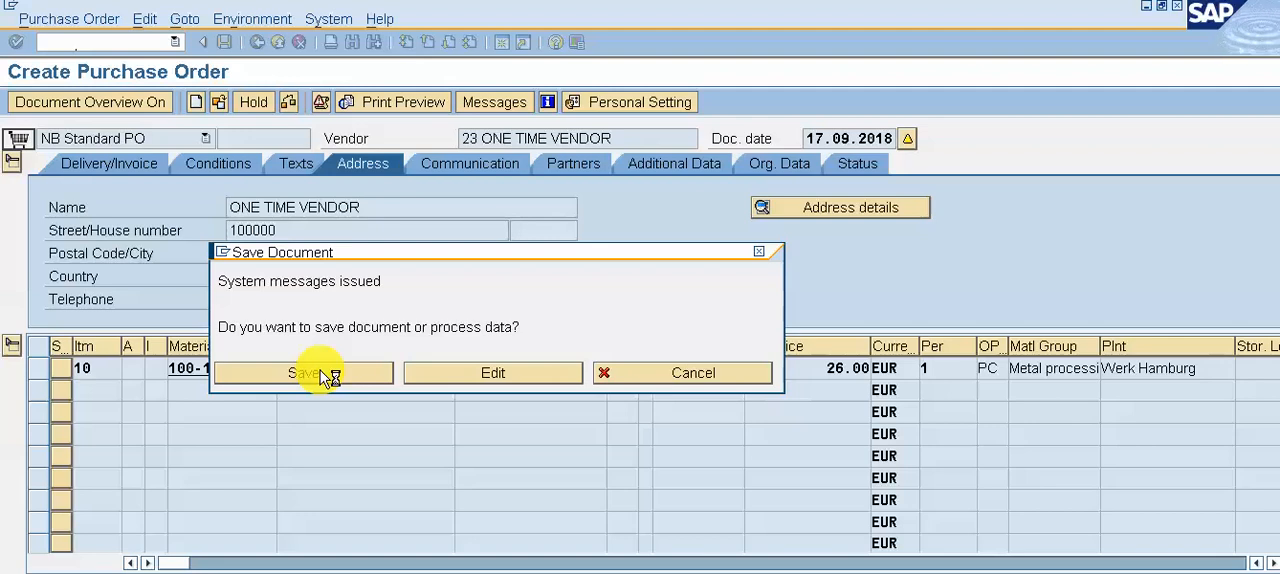
left_click(302, 372)
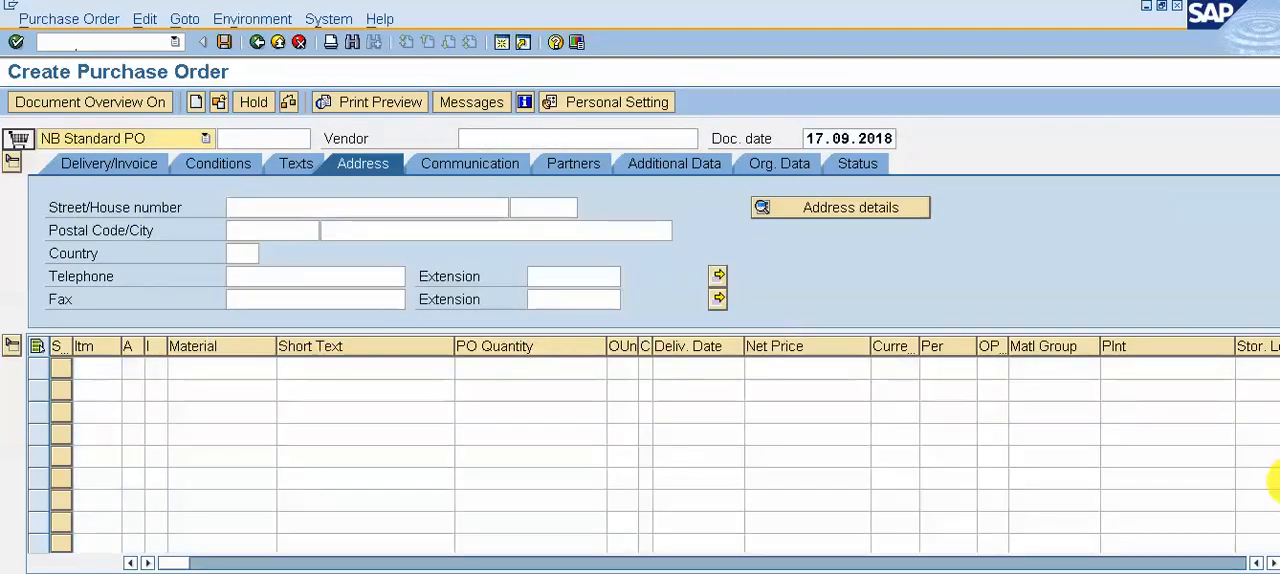
Enter vendor 1000 on the fresh Create Purchase Order screen
scroll("down", 3)
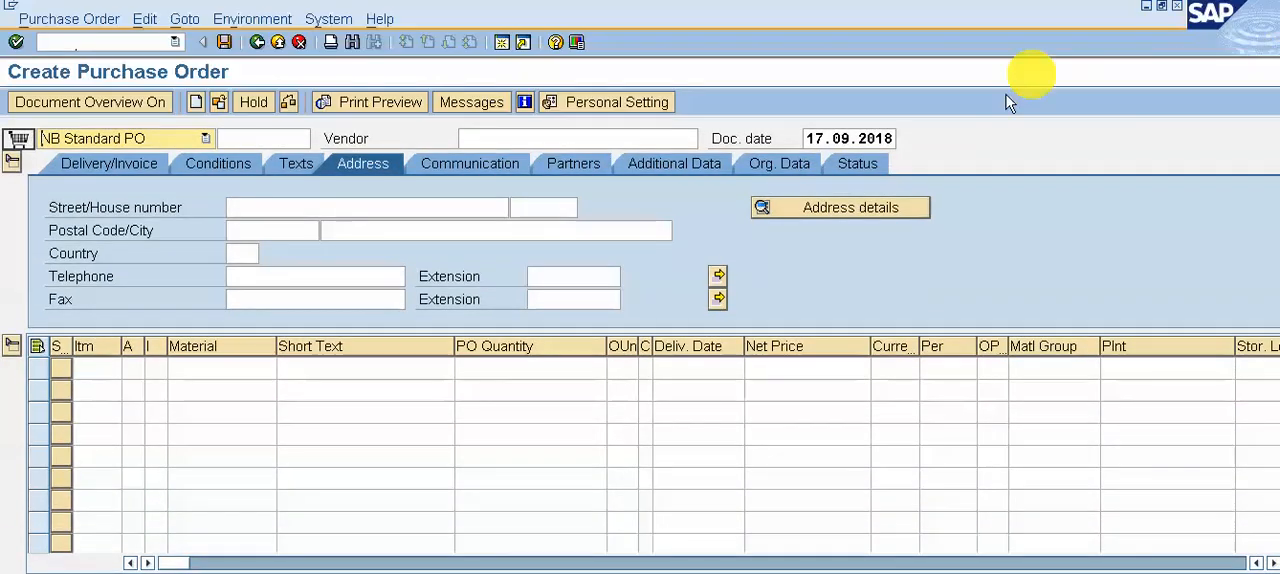
mouse_move(1010, 156)
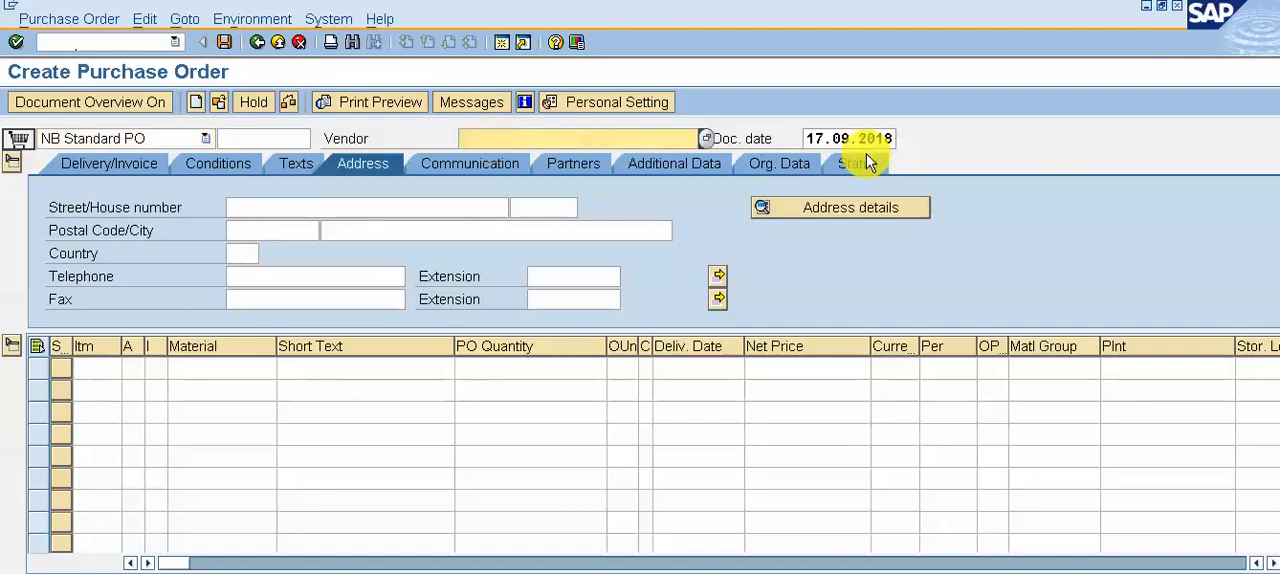
type("1000")
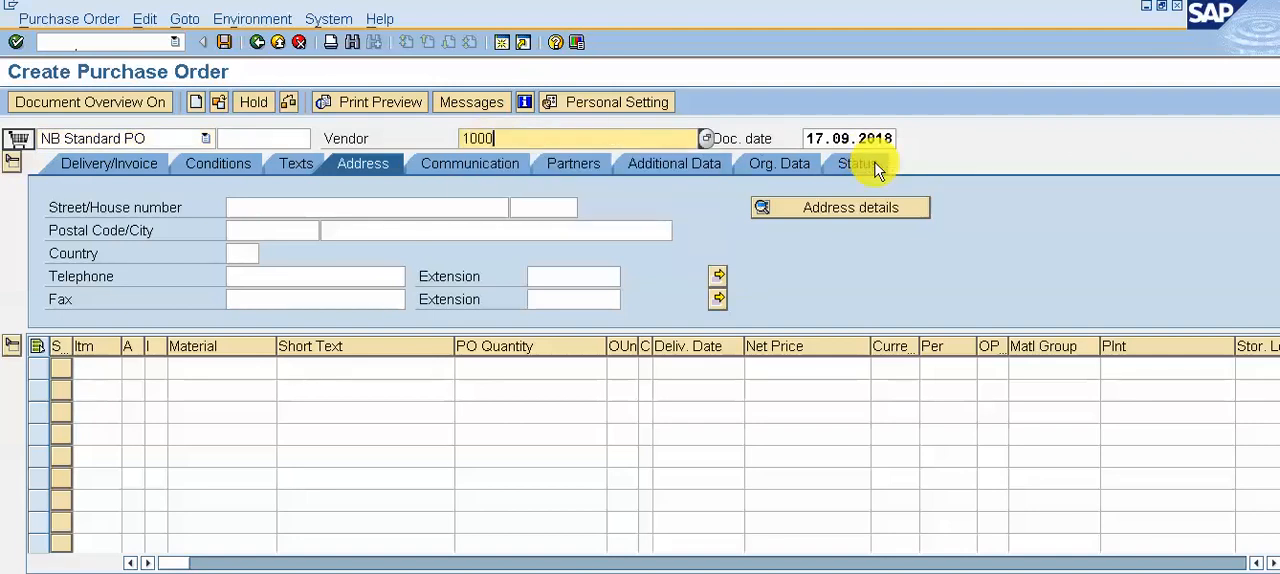